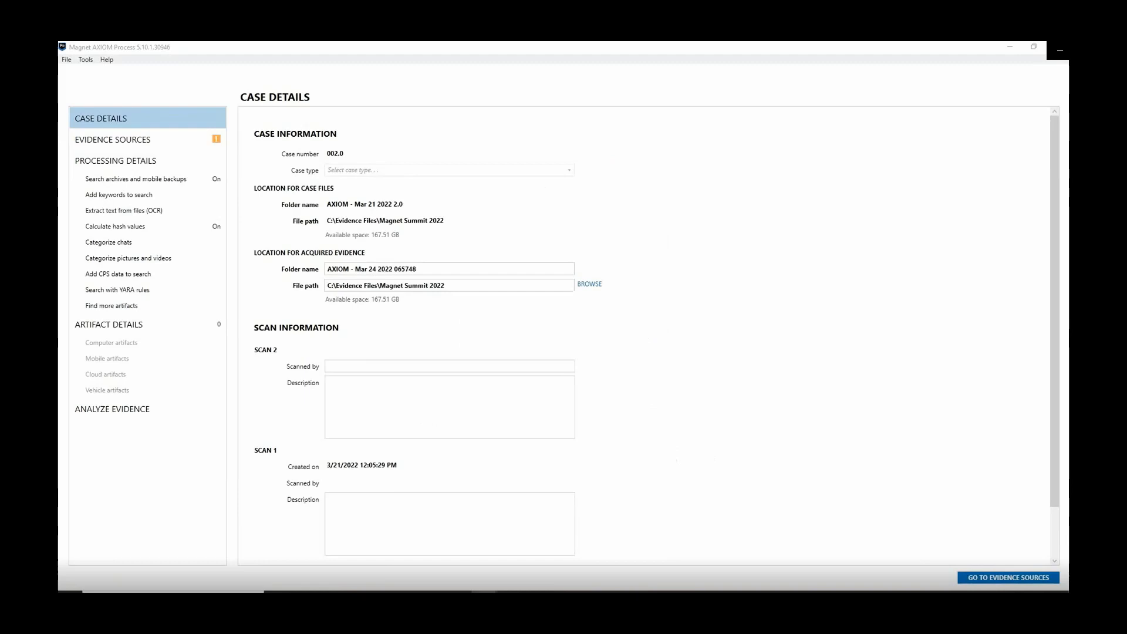
mouse_move(118, 290)
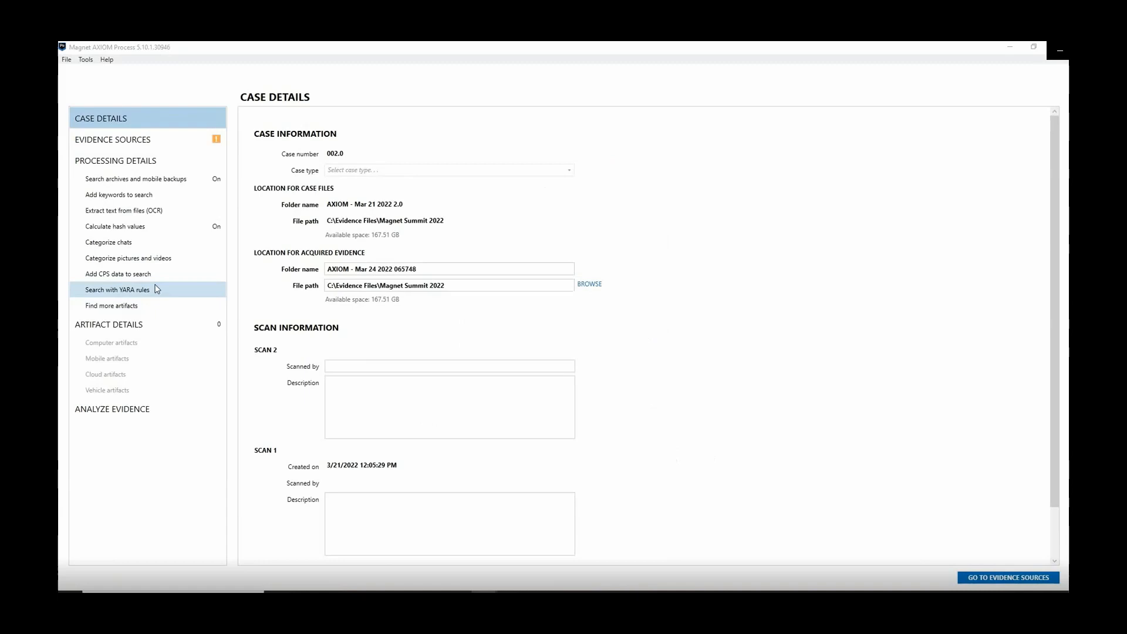
mouse_move(148, 290)
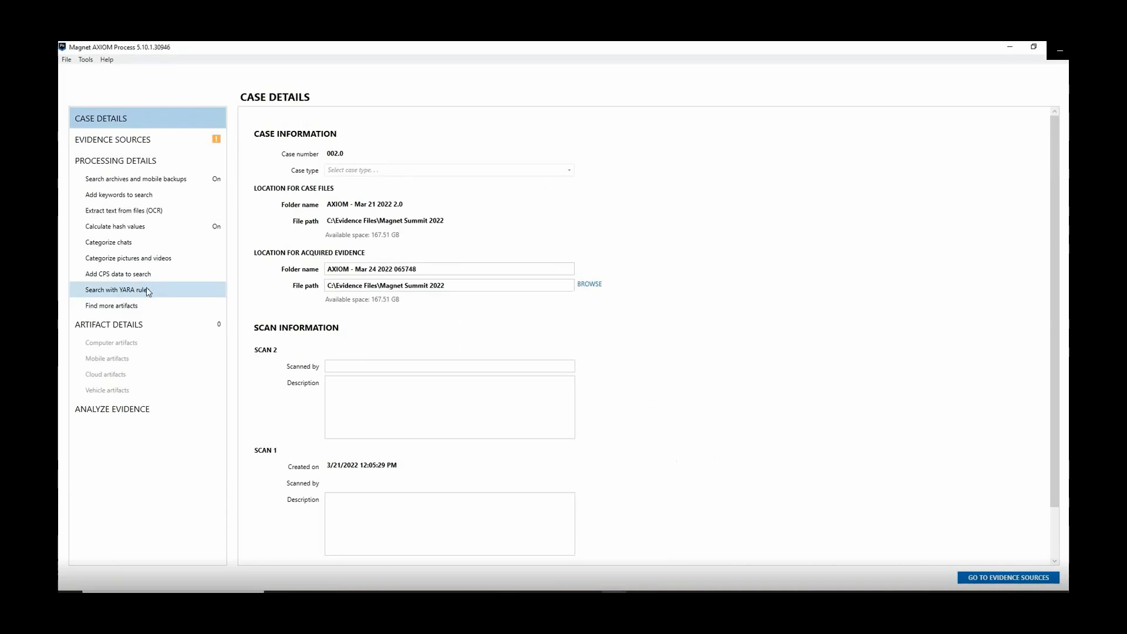
Step: Show the 'Search with YARA rules' settings listing rule sets from the synced folder
left_click(118, 289)
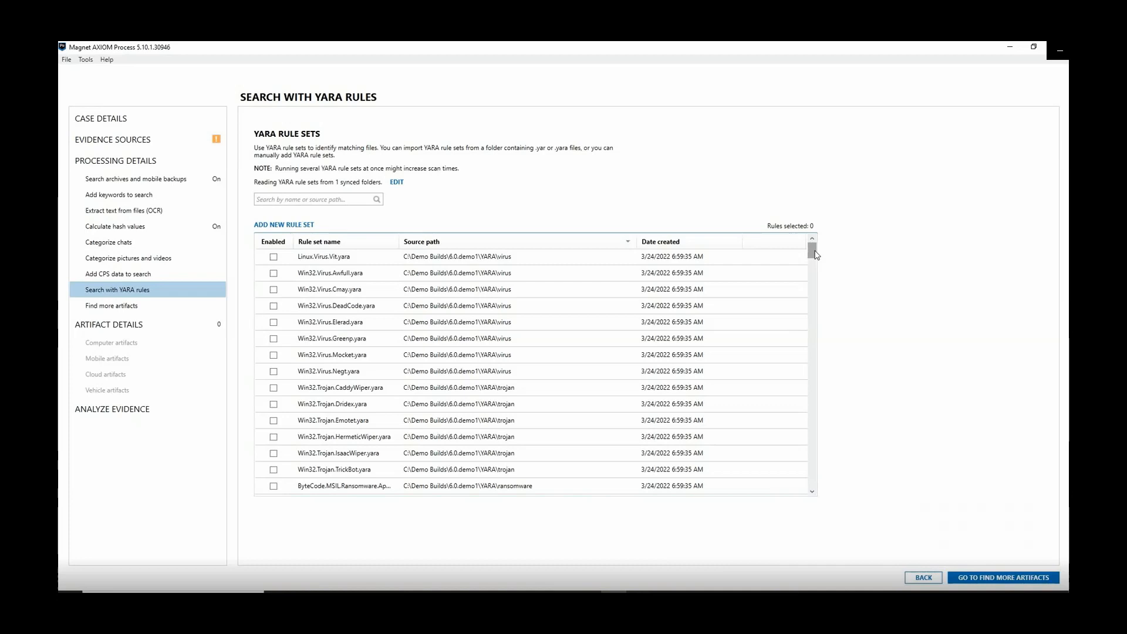
mouse_move(379, 191)
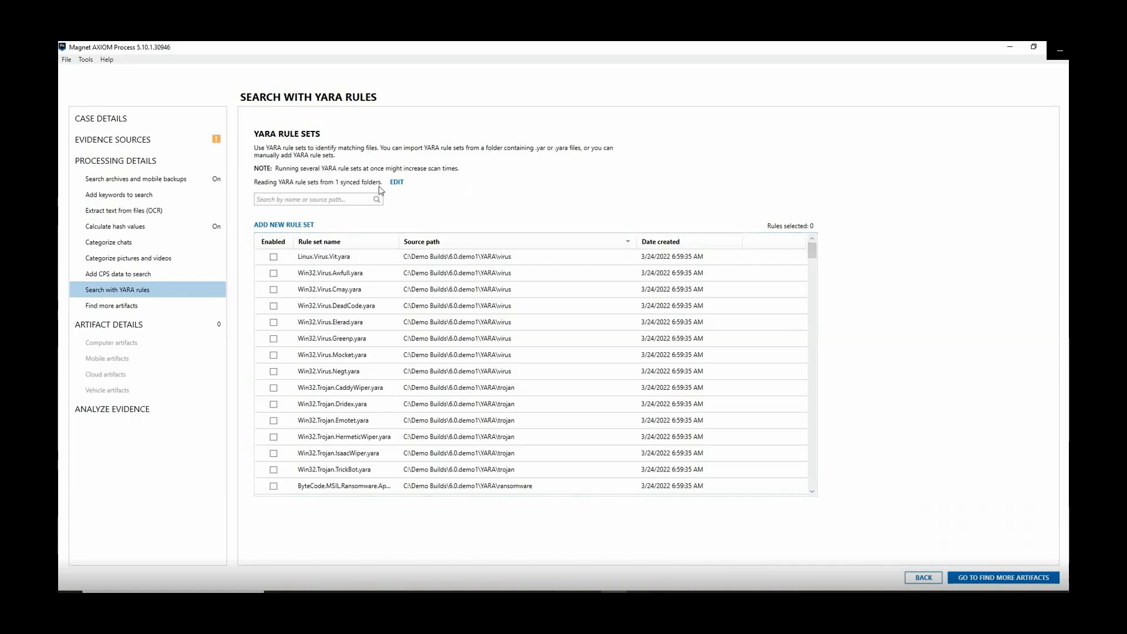
left_click(396, 180)
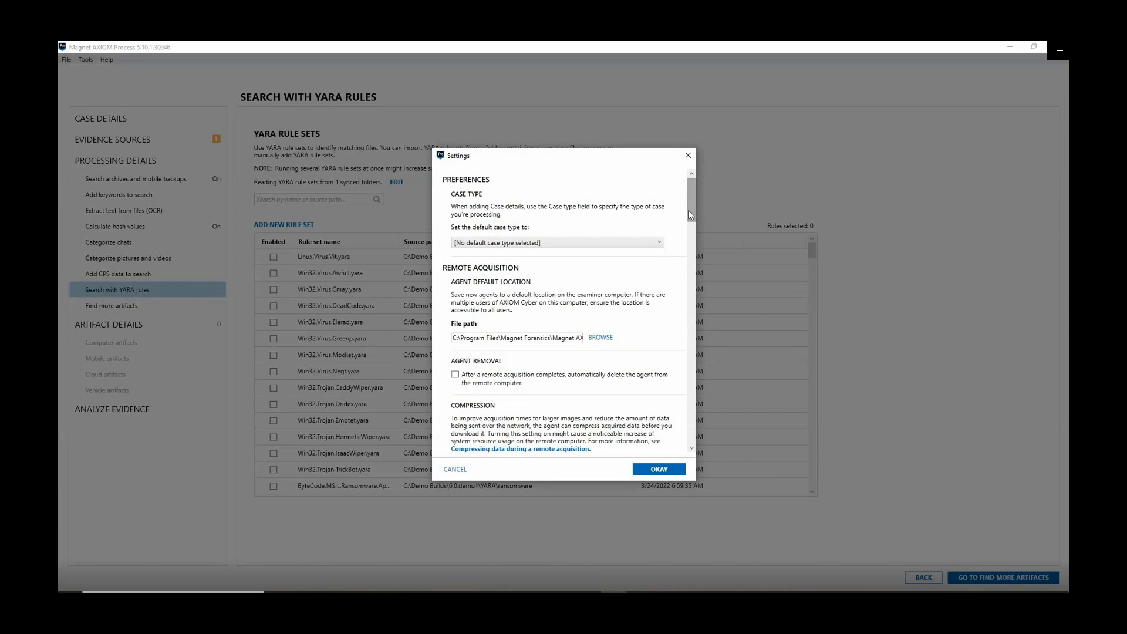
scroll("down", 3)
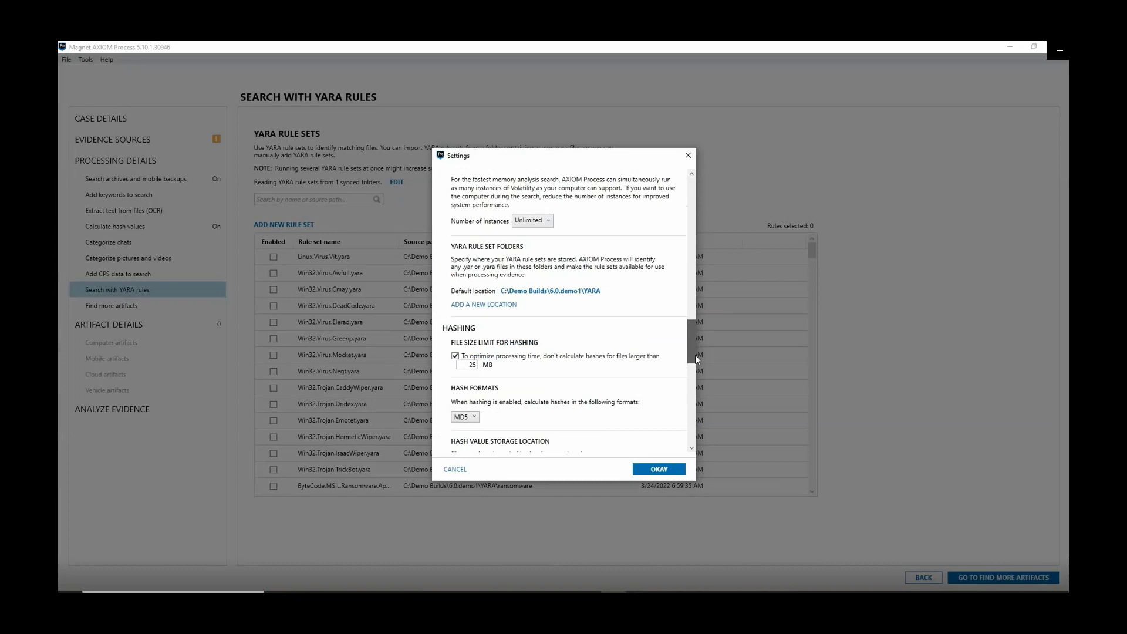
scroll("up", 3)
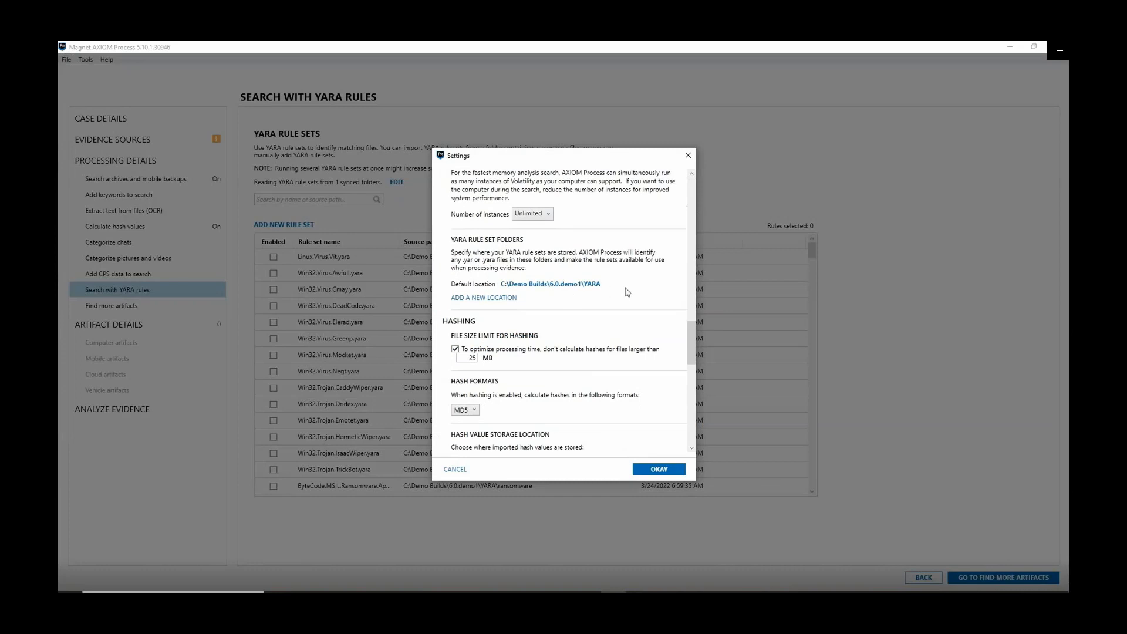
mouse_move(484, 297)
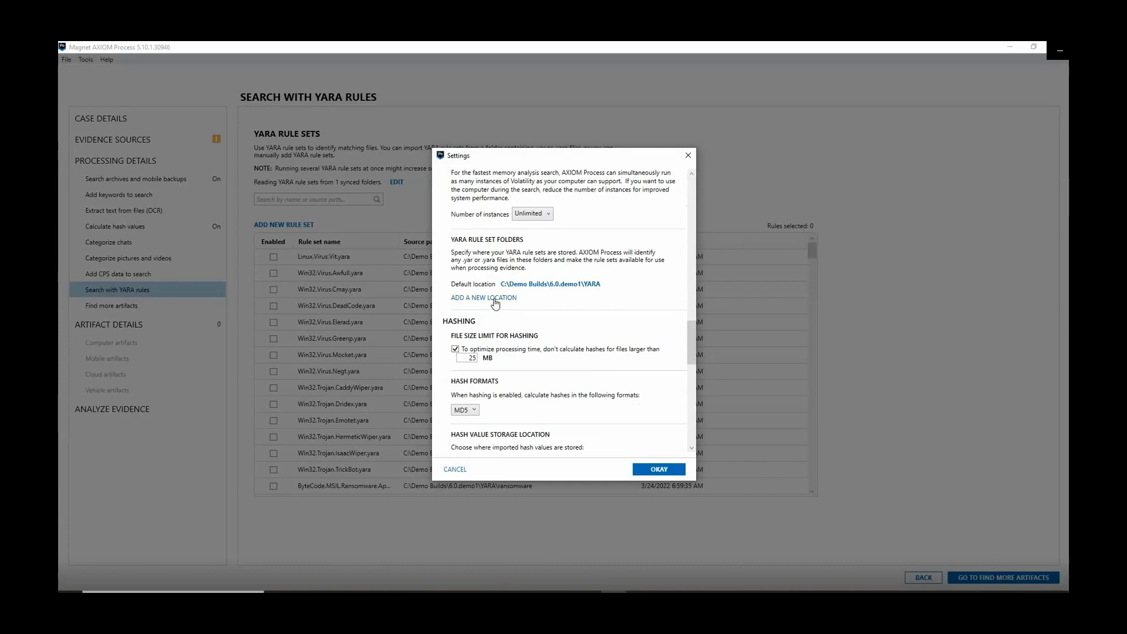
left_click(482, 297)
type("\\\\")
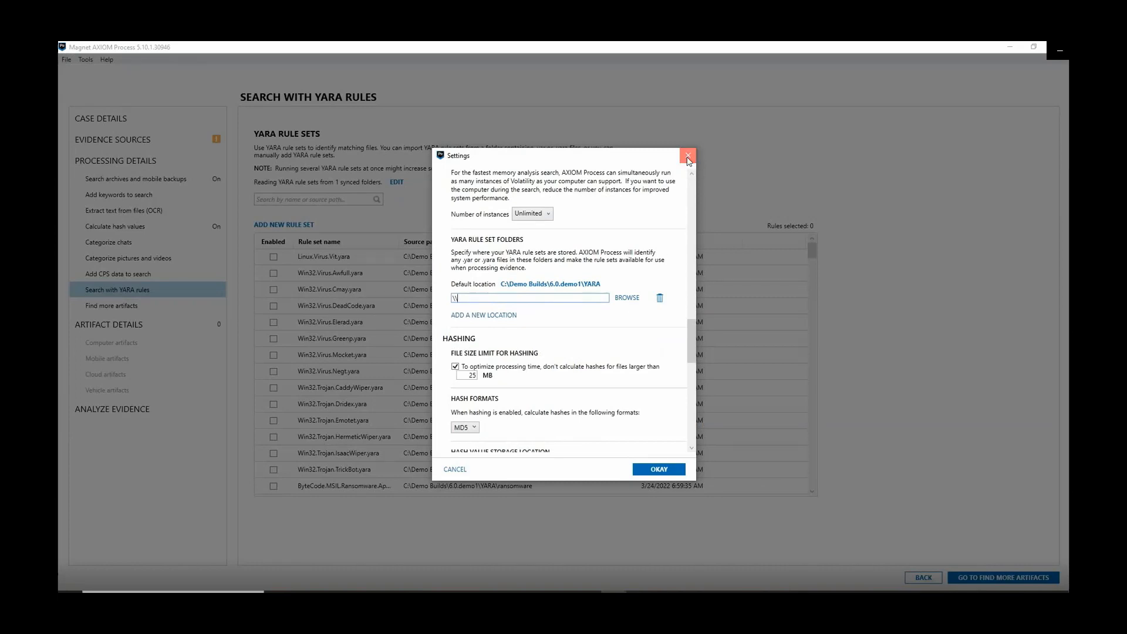
left_click(687, 156)
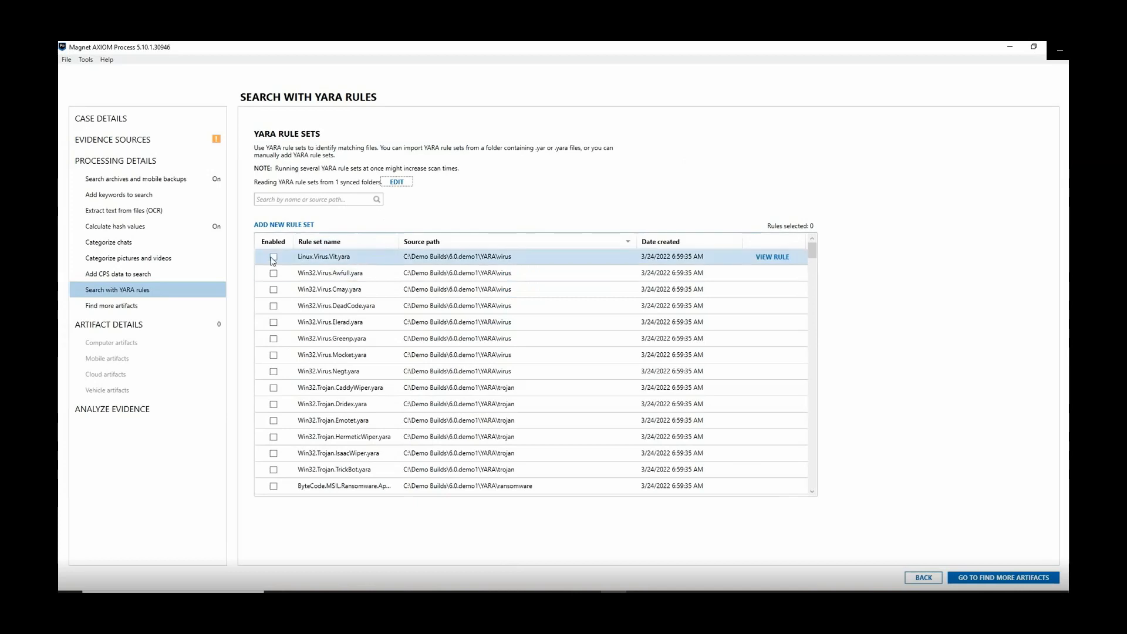
left_click(274, 257)
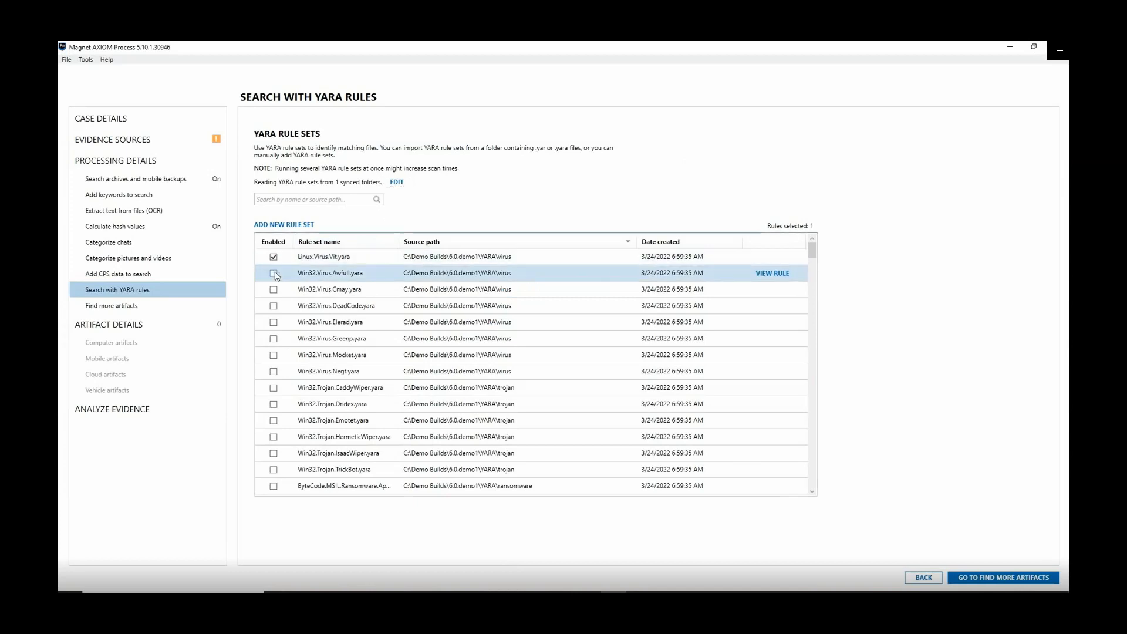
left_click(274, 274)
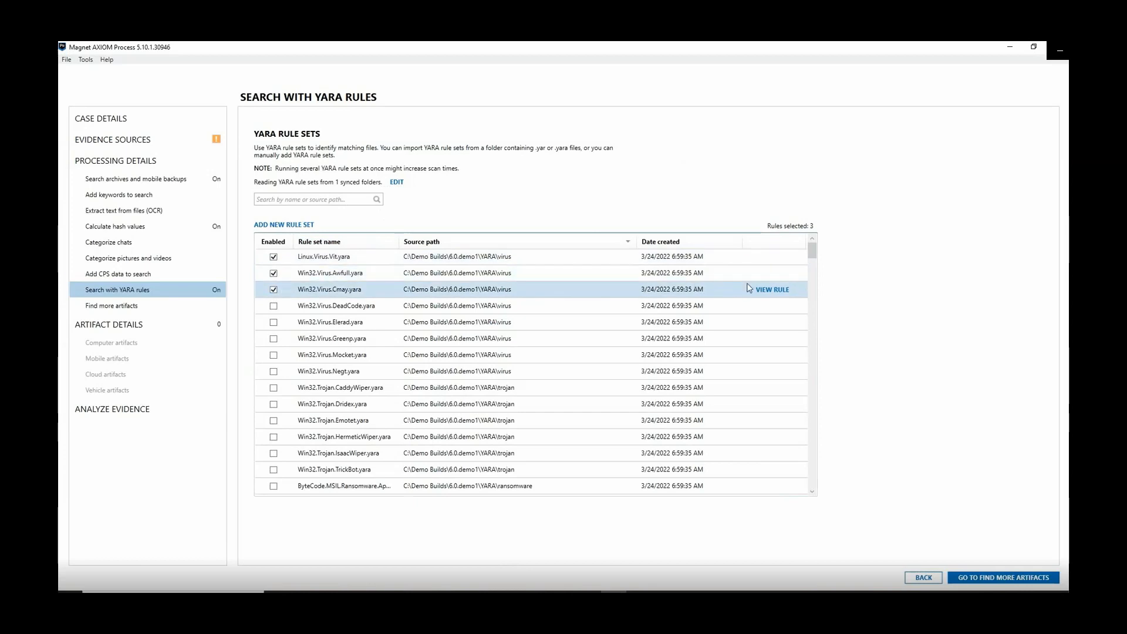
left_click(770, 289)
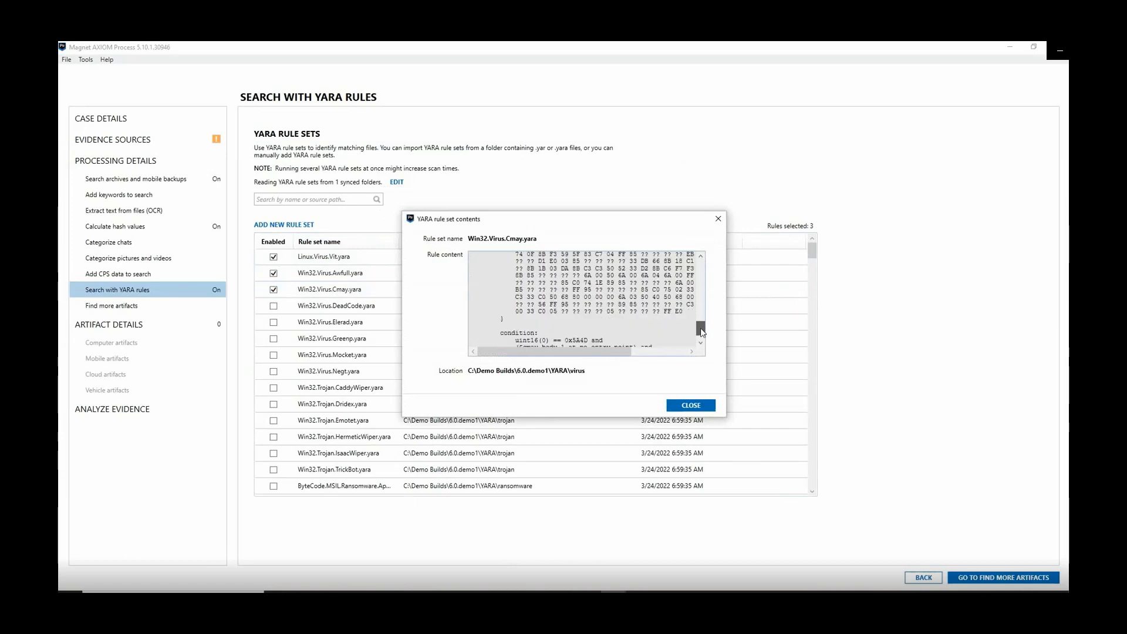
scroll("down", 3)
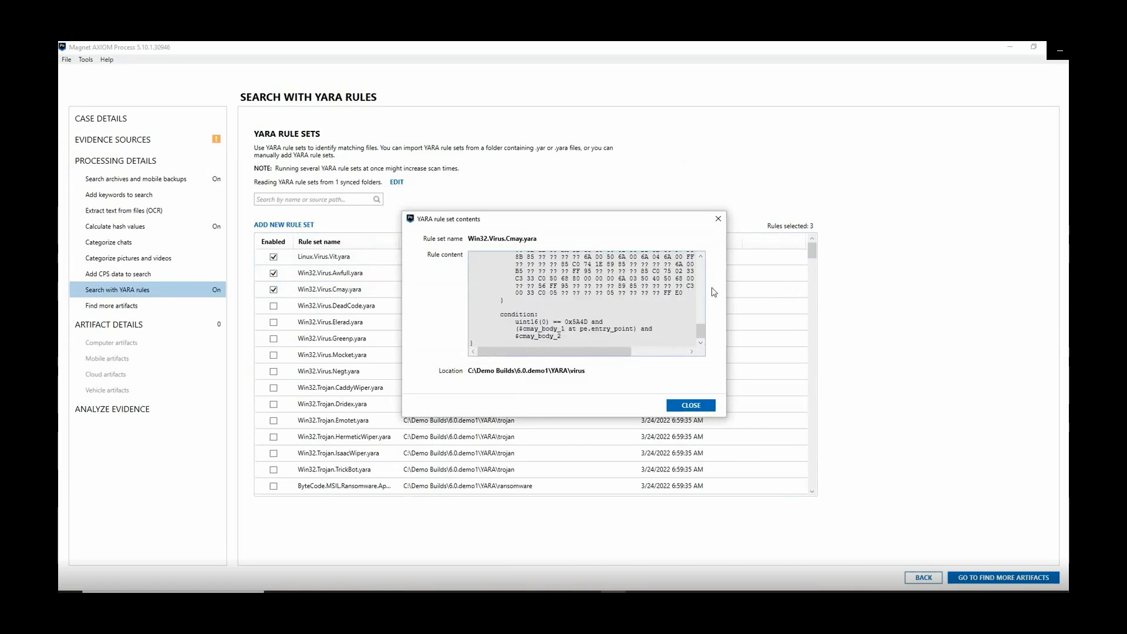
left_click(689, 405)
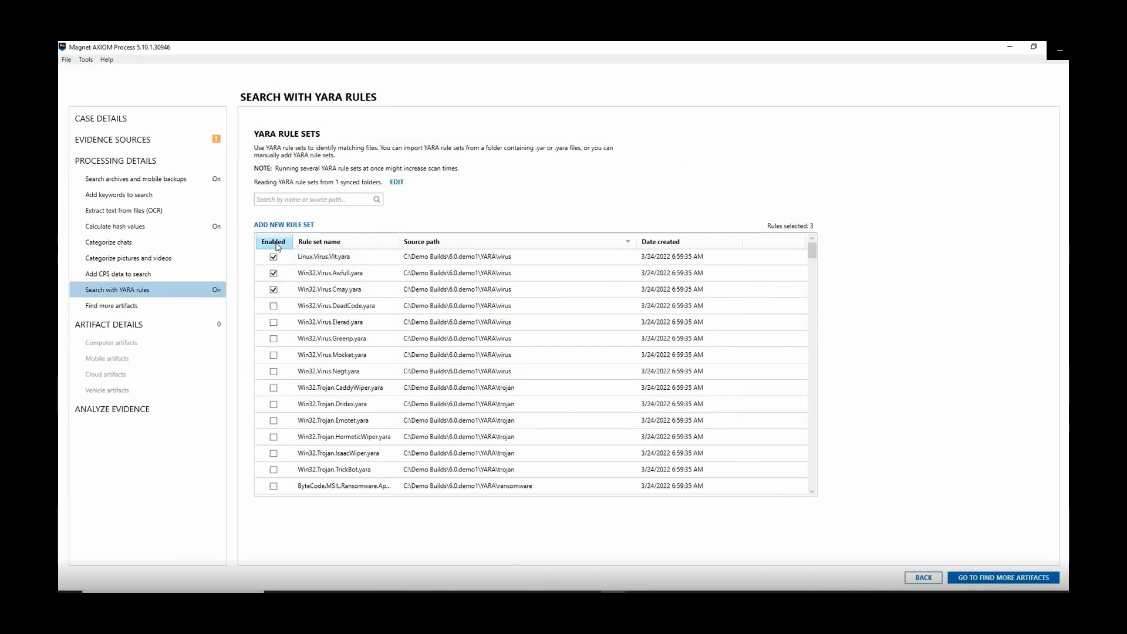
left_click(274, 242)
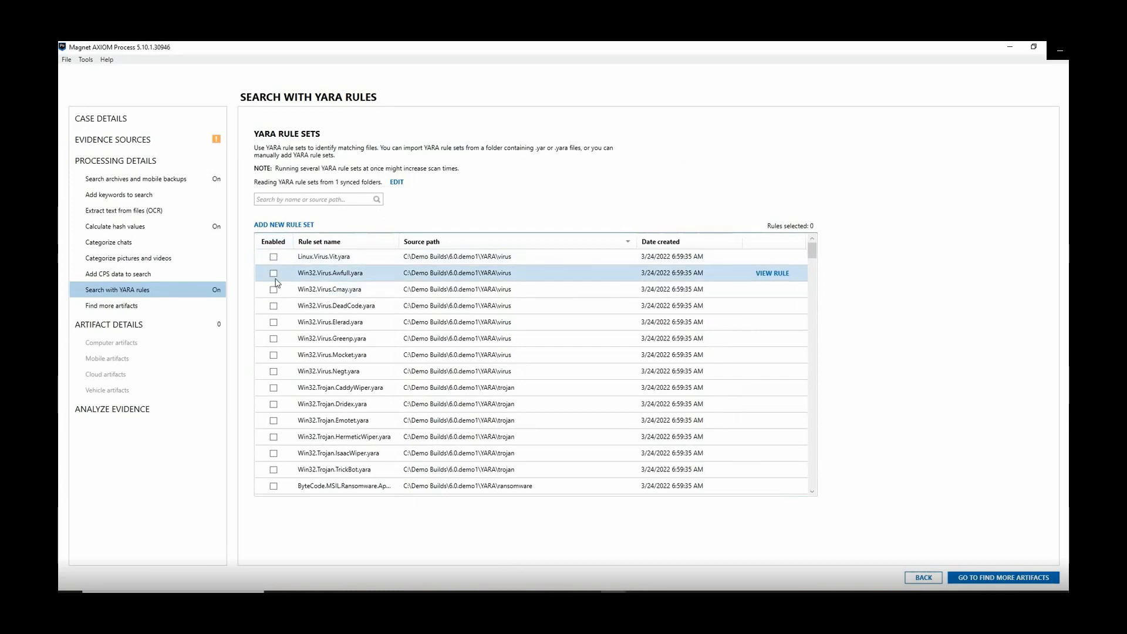
Step: Add a new YARA rule set, pasting the backdoor-detection rule content and its rule set name
left_click(283, 225)
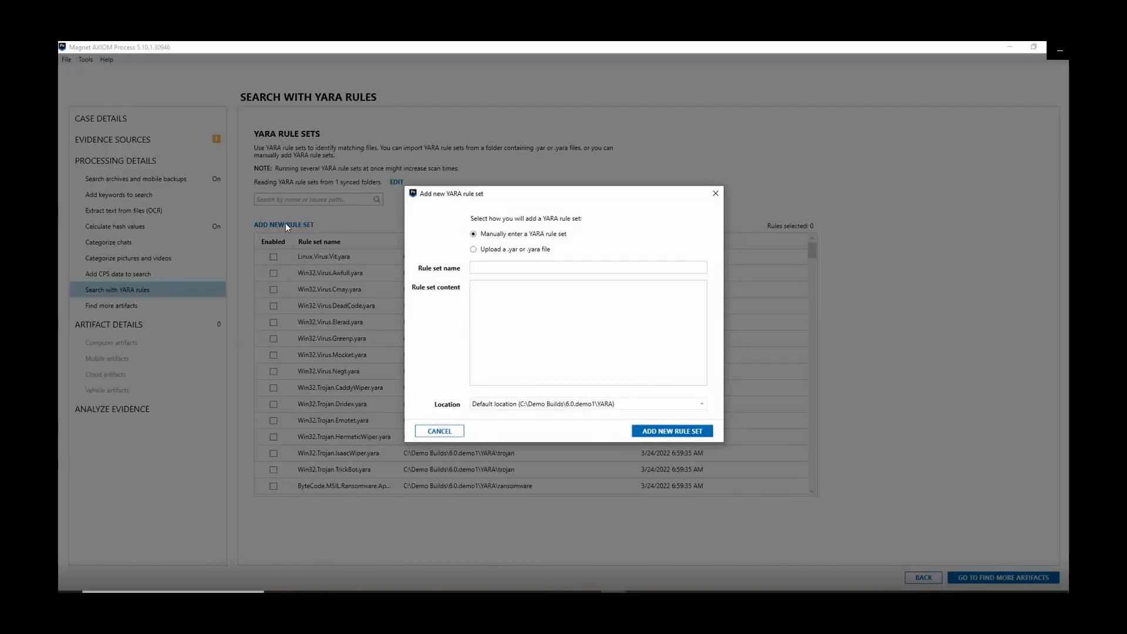
mouse_move(572, 244)
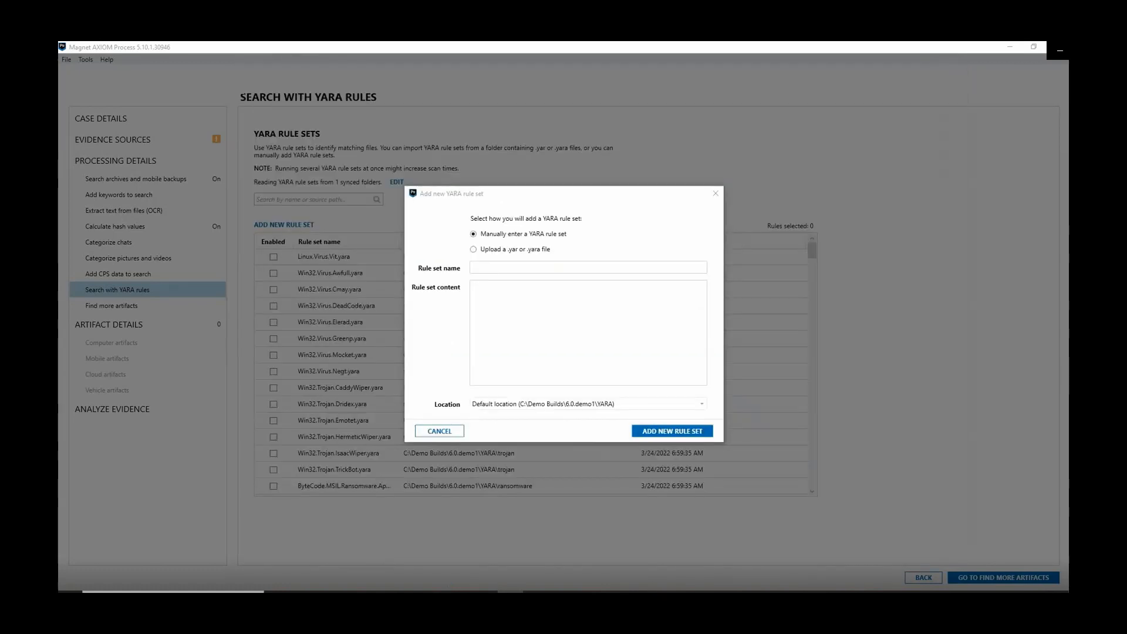
left_click(587, 332)
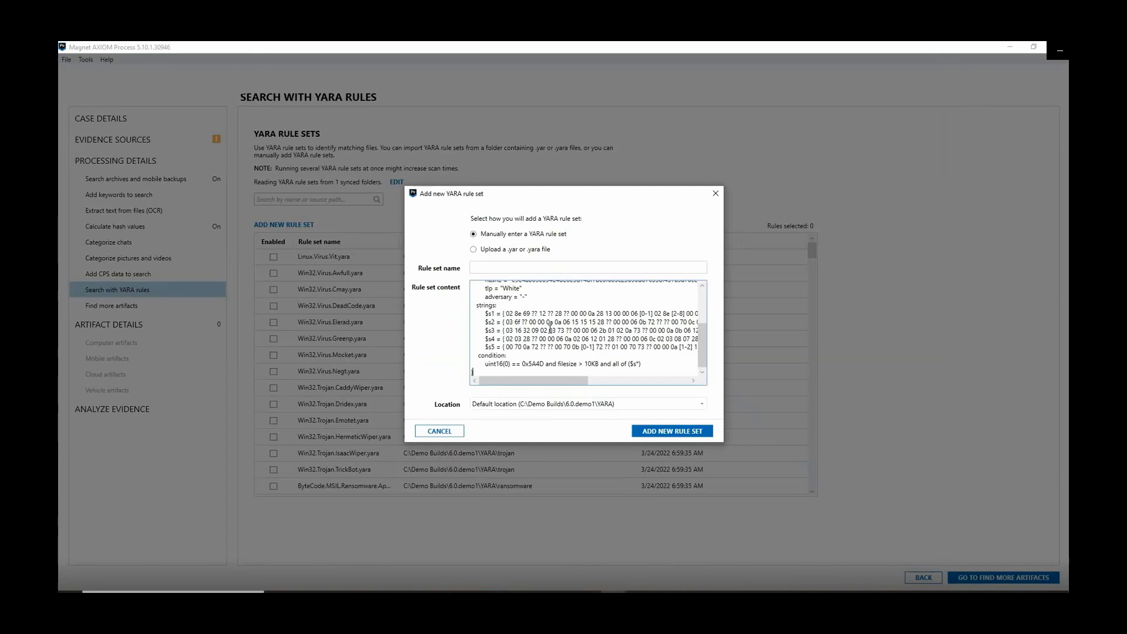
scroll("up", 3)
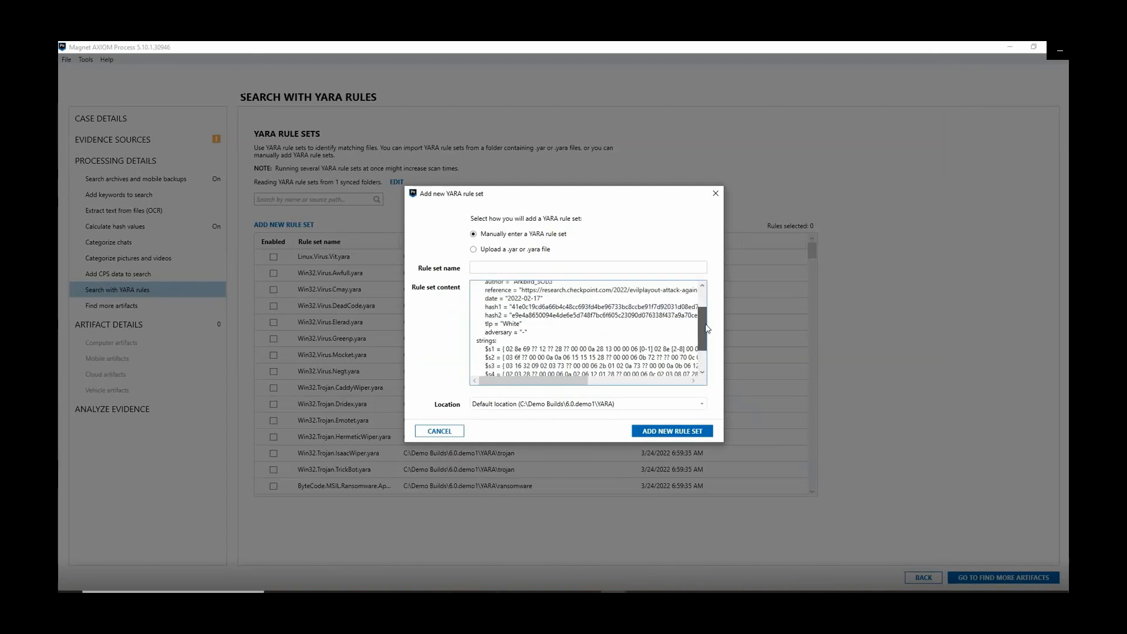
scroll("up", 3)
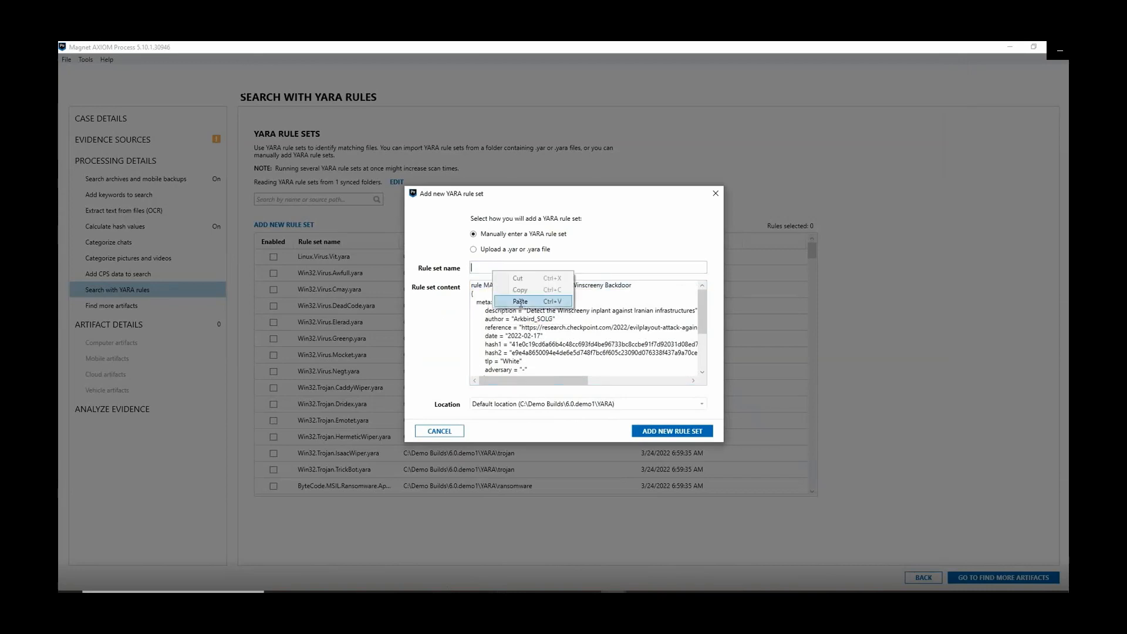
left_click(520, 302)
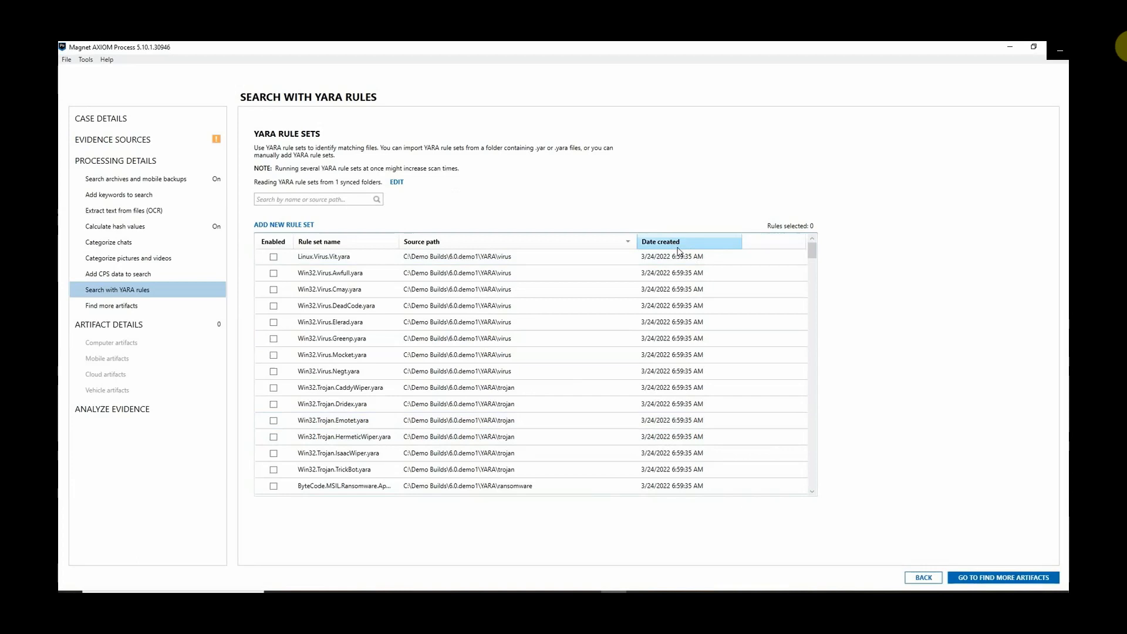
mouse_move(663, 241)
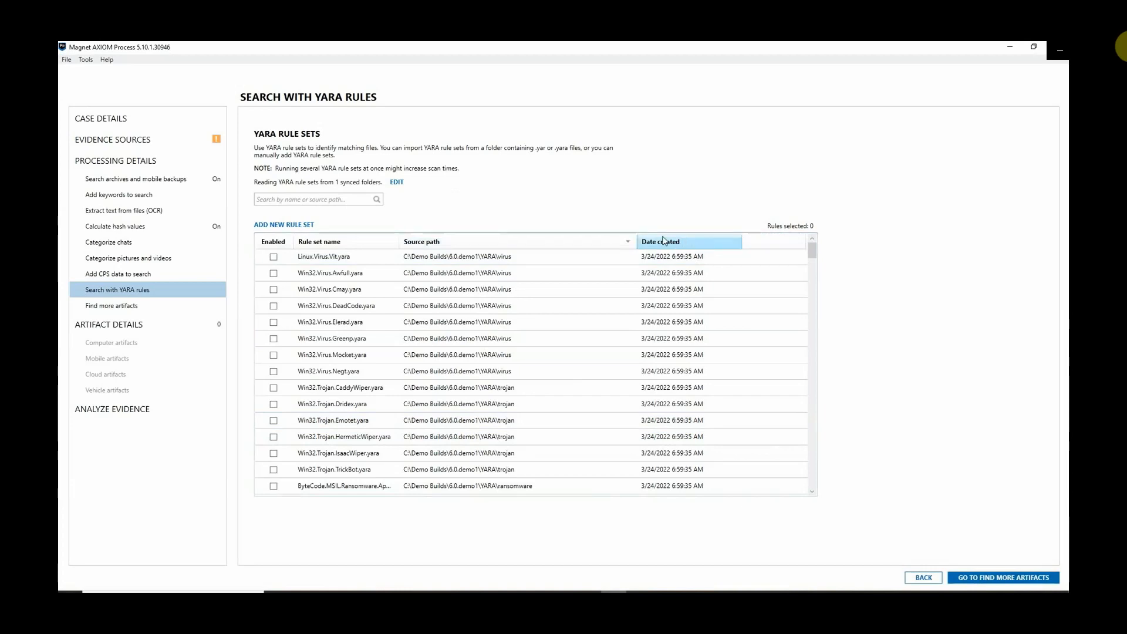
mouse_move(247, 190)
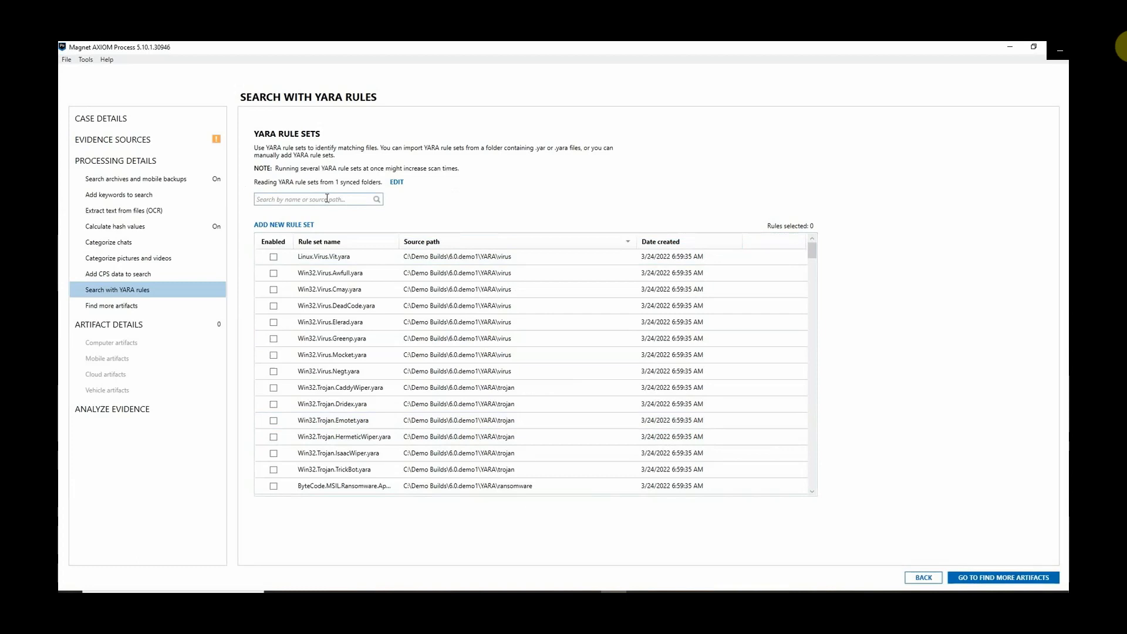
Step: Filter rule sets by virus, ransomware, then pdf, and enable PDF Keylogger 1.2.yara
type("virus")
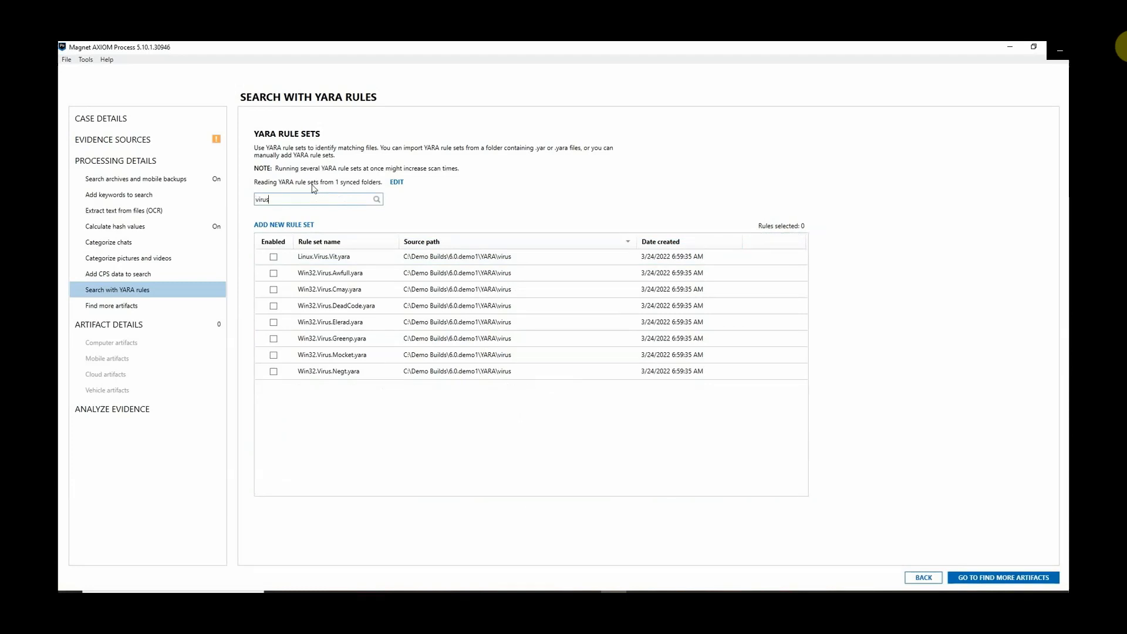
mouse_move(503, 322)
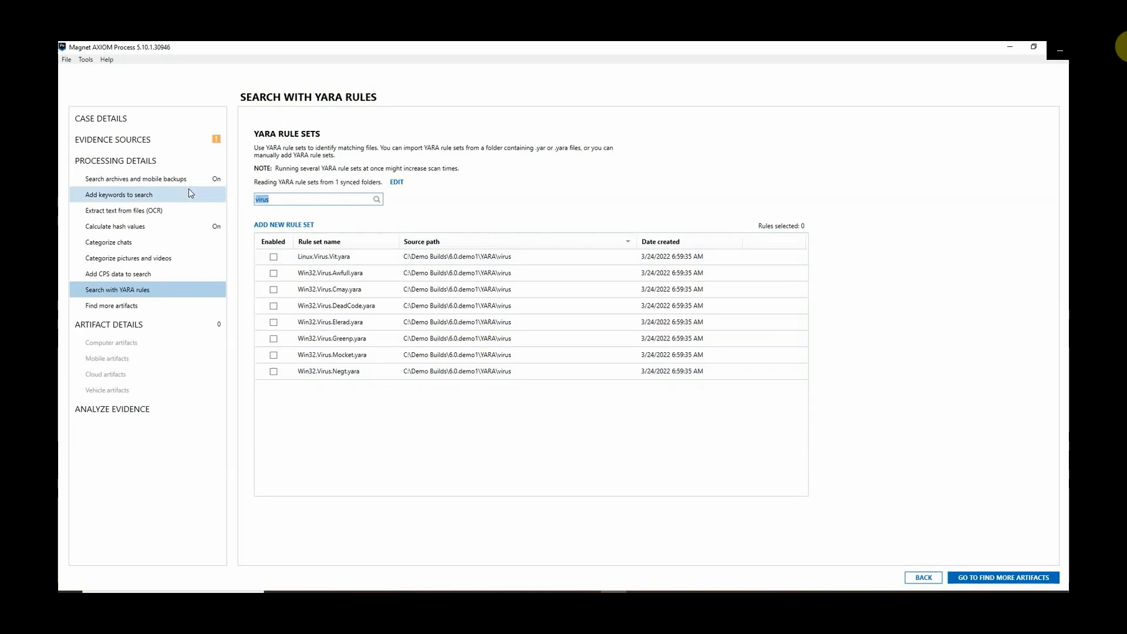
type("ranwa")
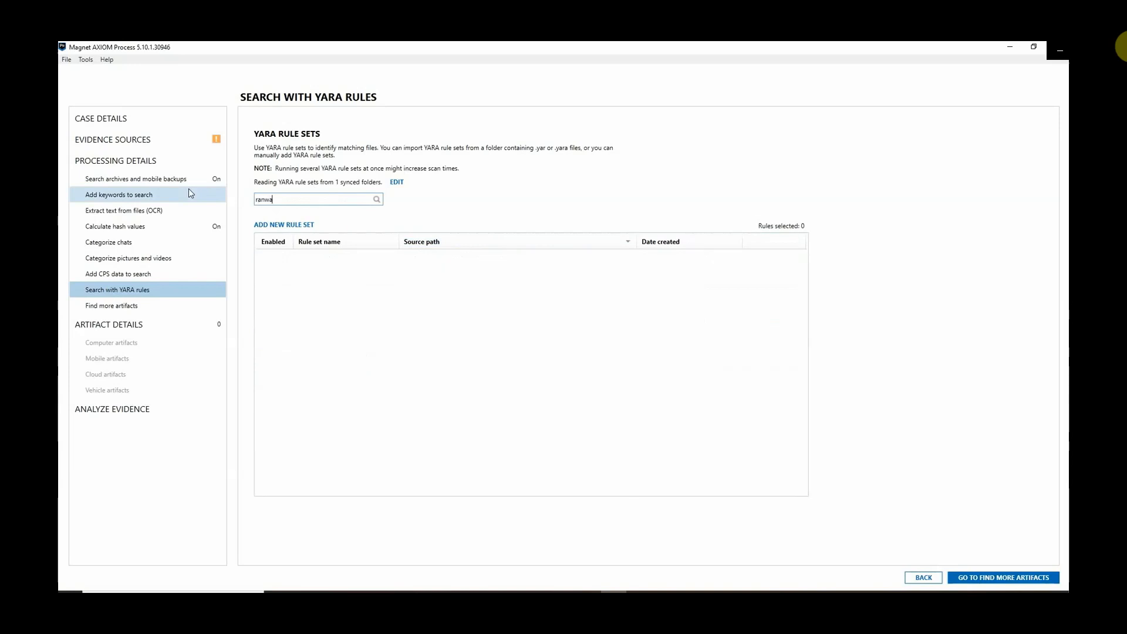
type("ransomware")
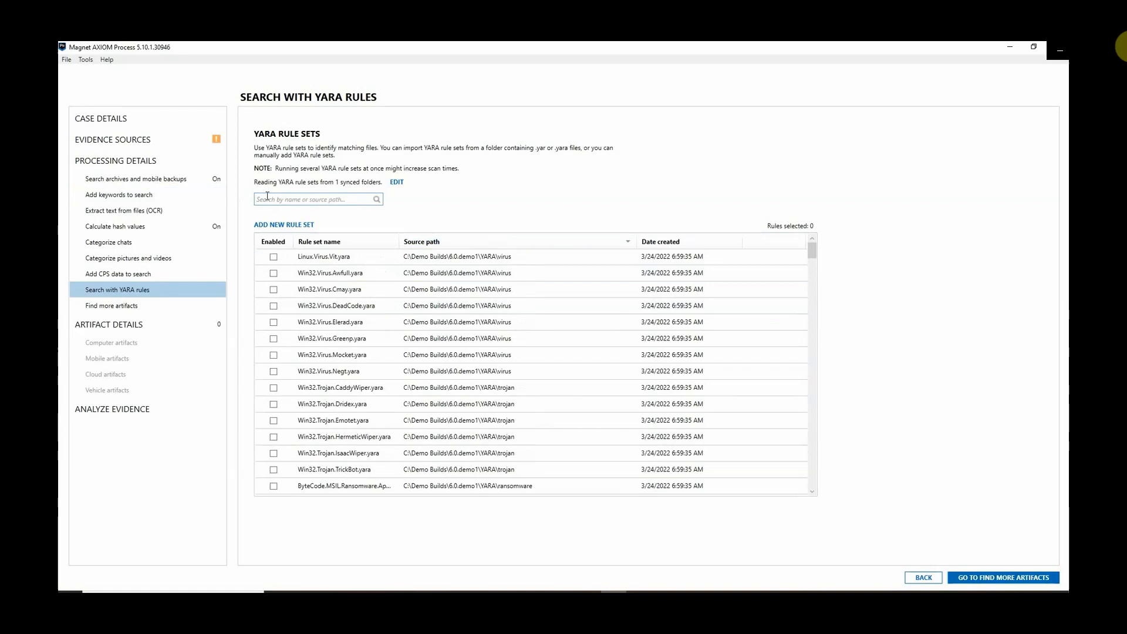
type("pdf")
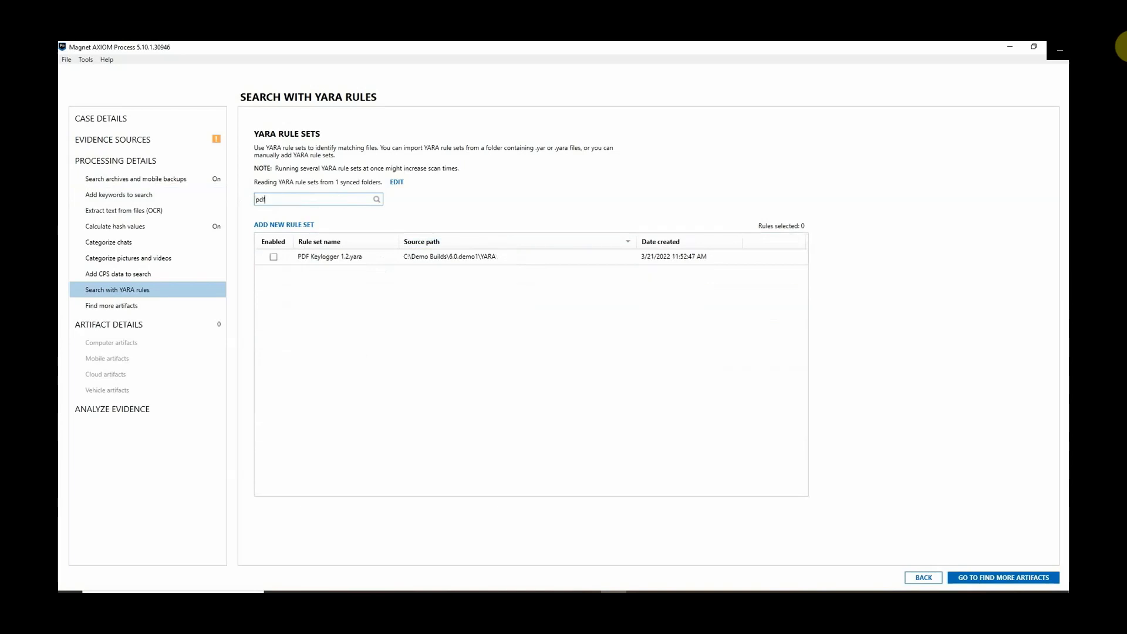
left_click(273, 257)
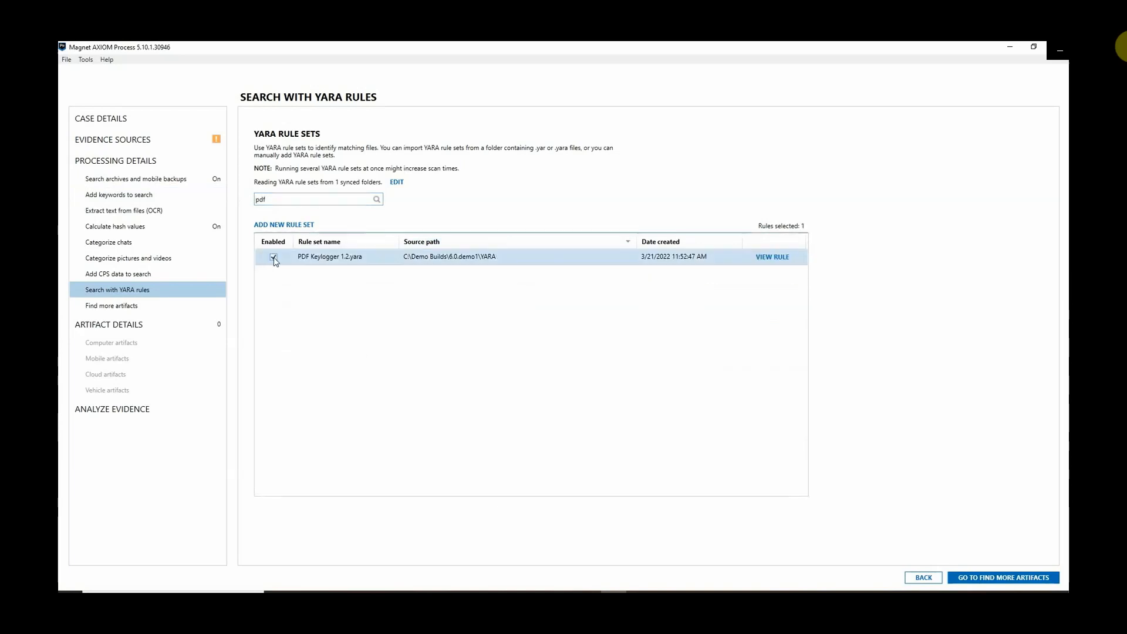
left_click(273, 257)
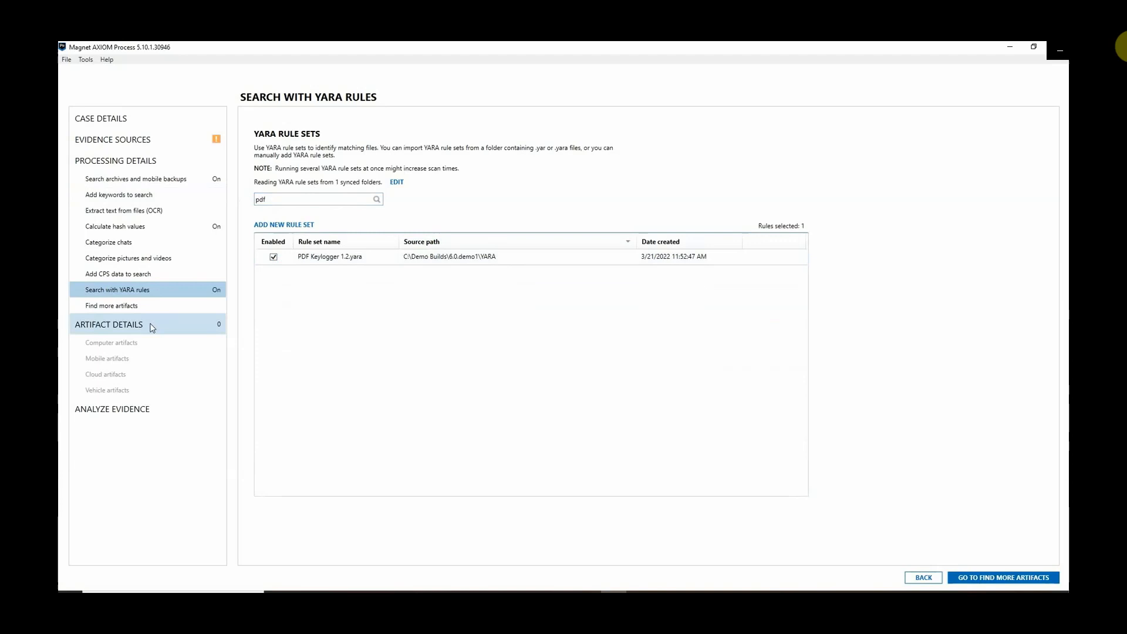
Step: Move on to the Artifact Details page
left_click(108, 324)
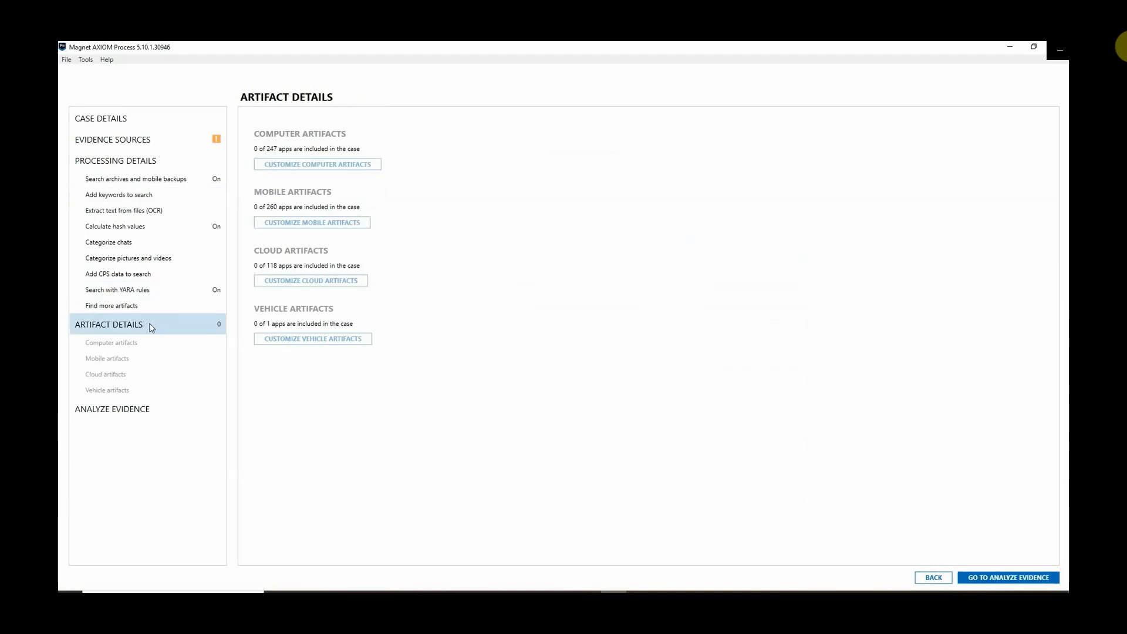
mouse_move(209, 290)
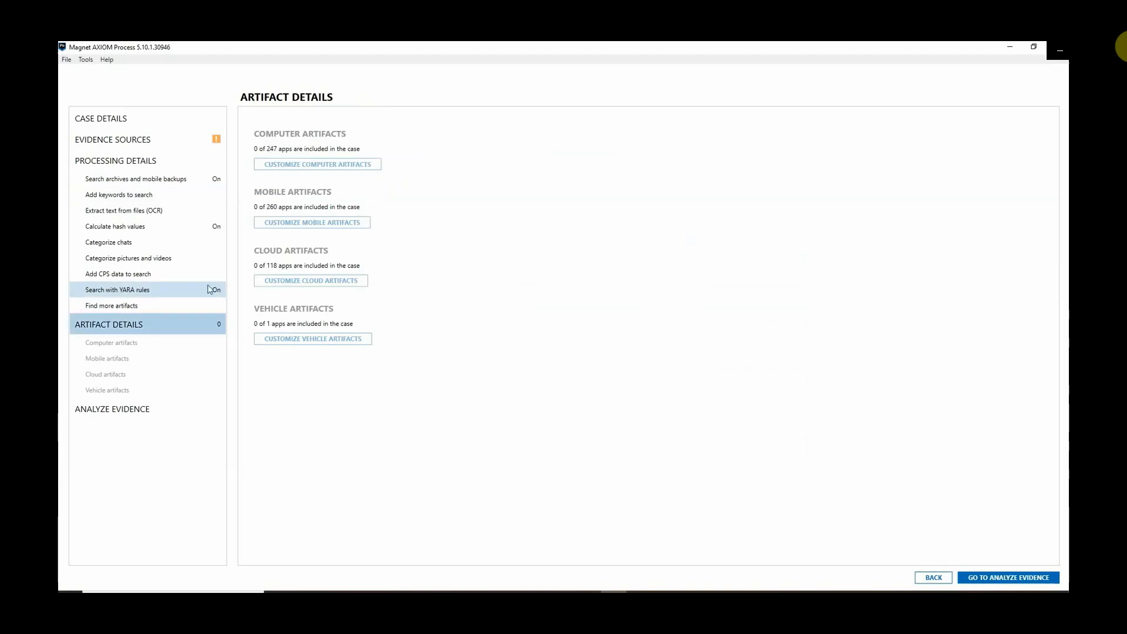
mouse_move(213, 297)
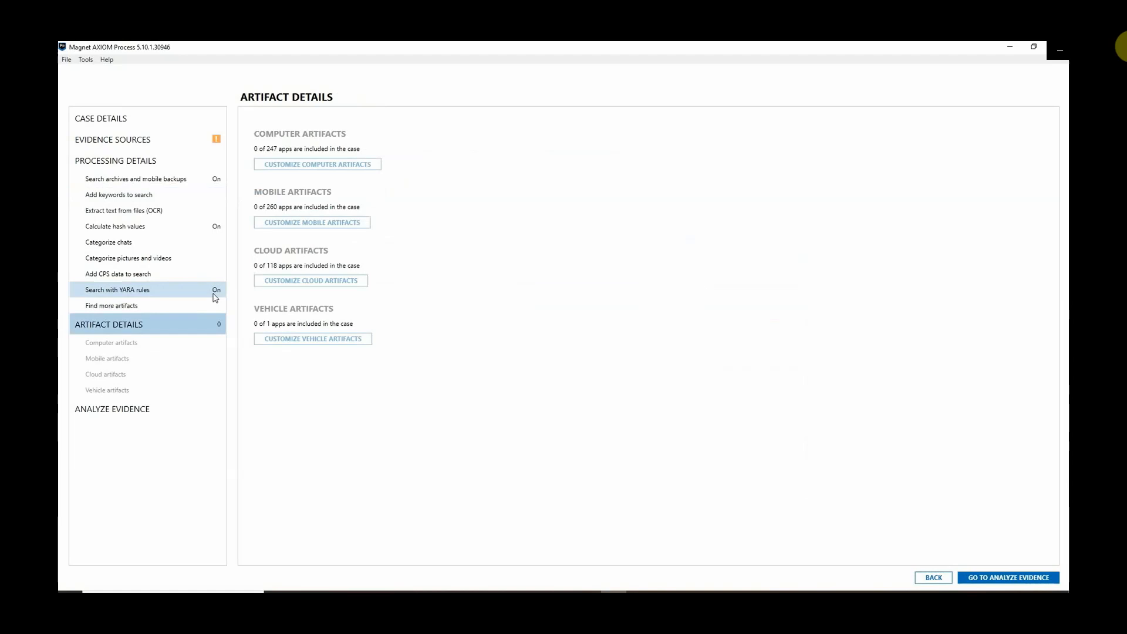
mouse_move(206, 300)
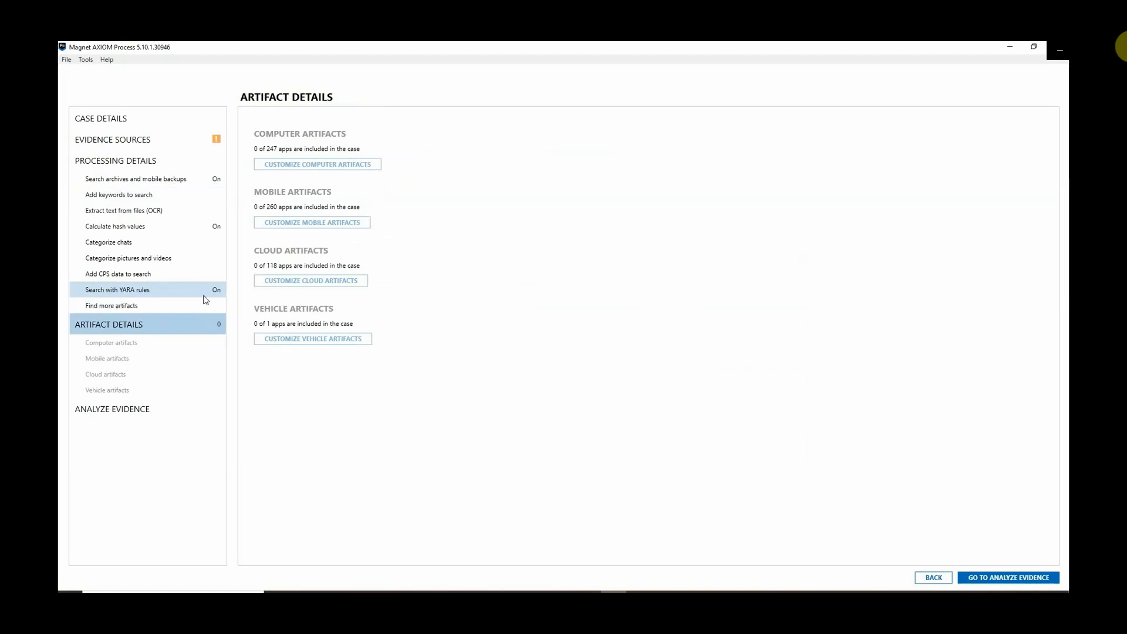
mouse_move(938, 72)
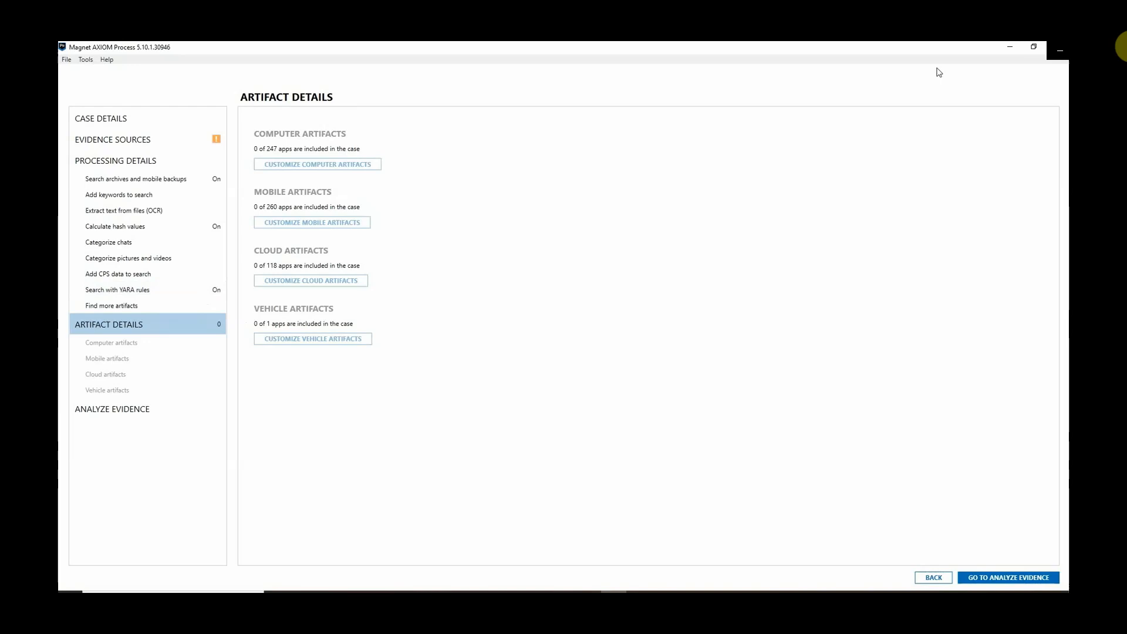
Step: Open the processed case in AXIOM Examine, showing its case overview dashboard
left_click(1007, 578)
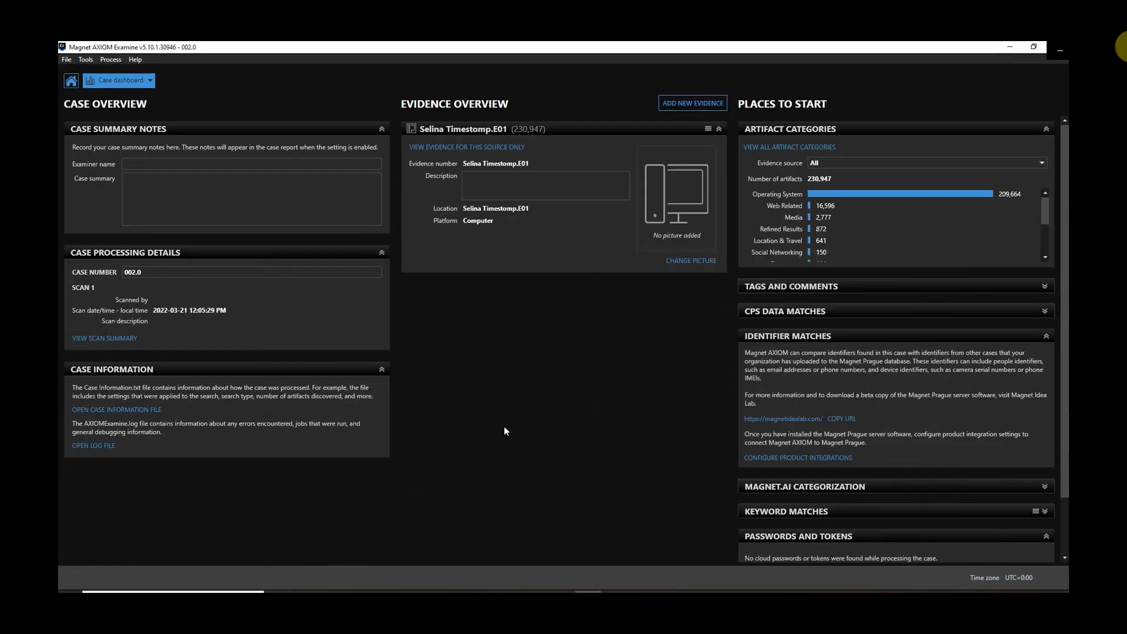
mouse_move(511, 431)
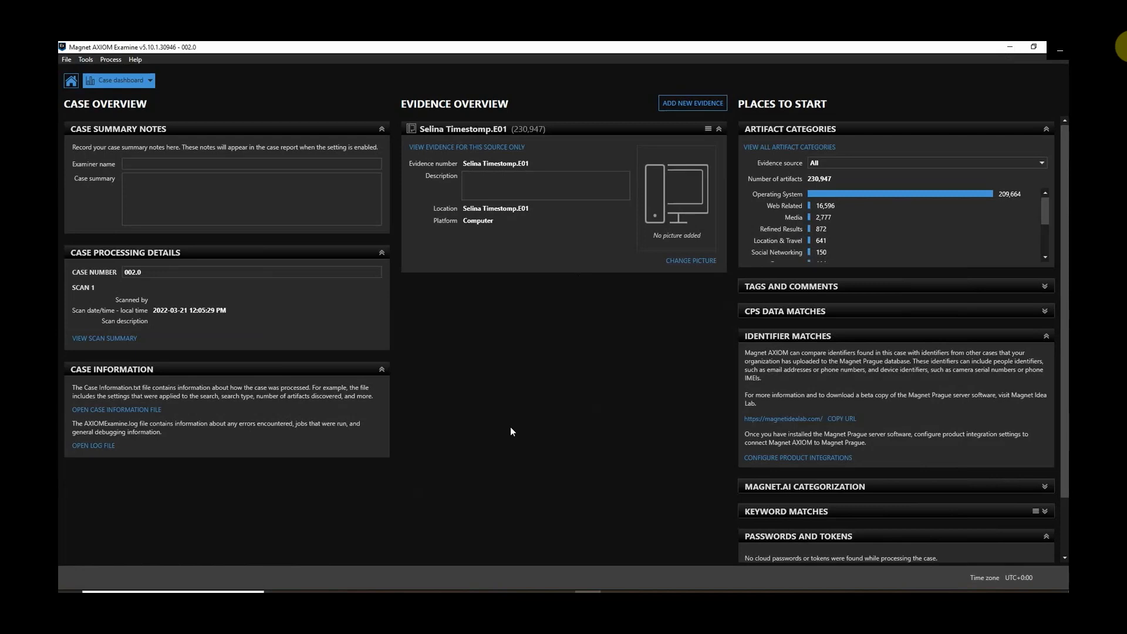
Step: Switch from the Case dashboard to the Artifacts explorer listing all 230,947 items by category
left_click(149, 80)
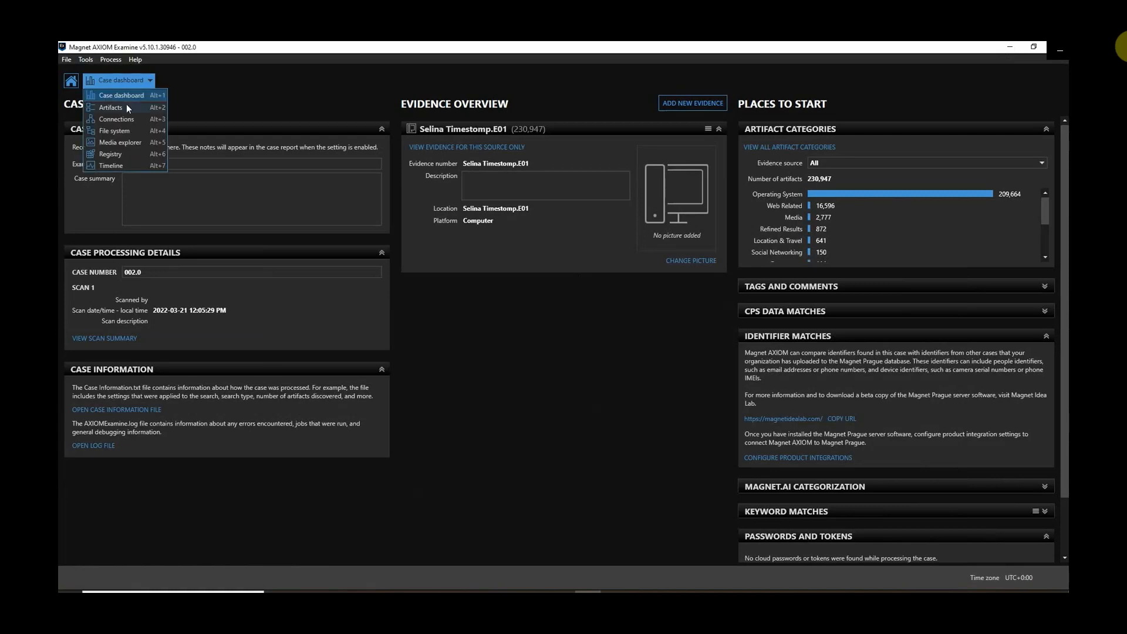
left_click(119, 95)
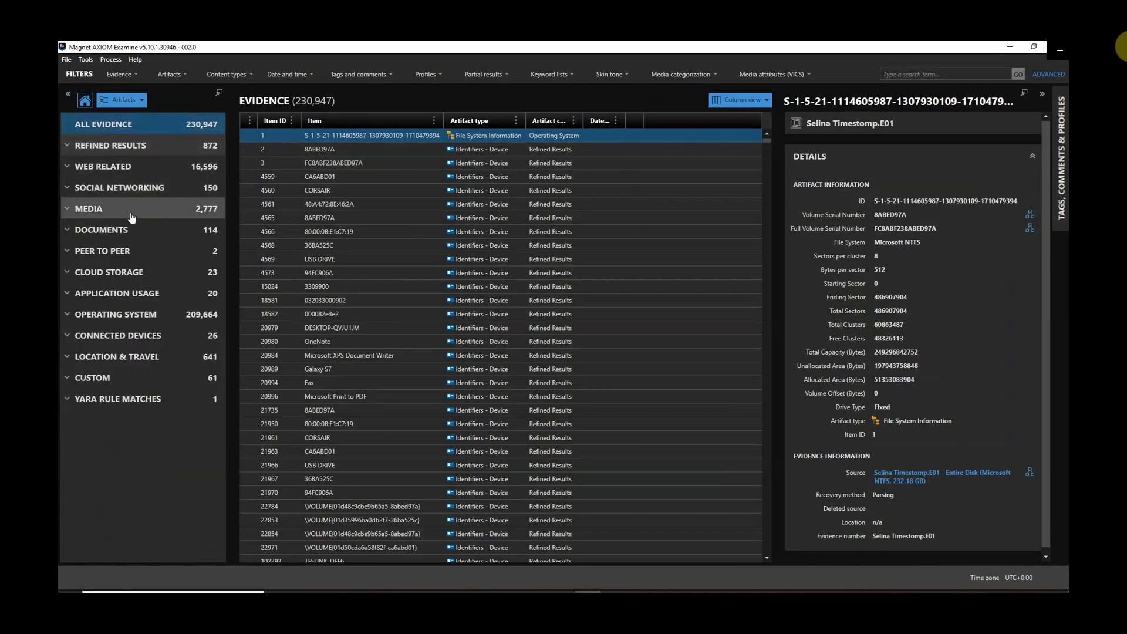
mouse_move(143, 466)
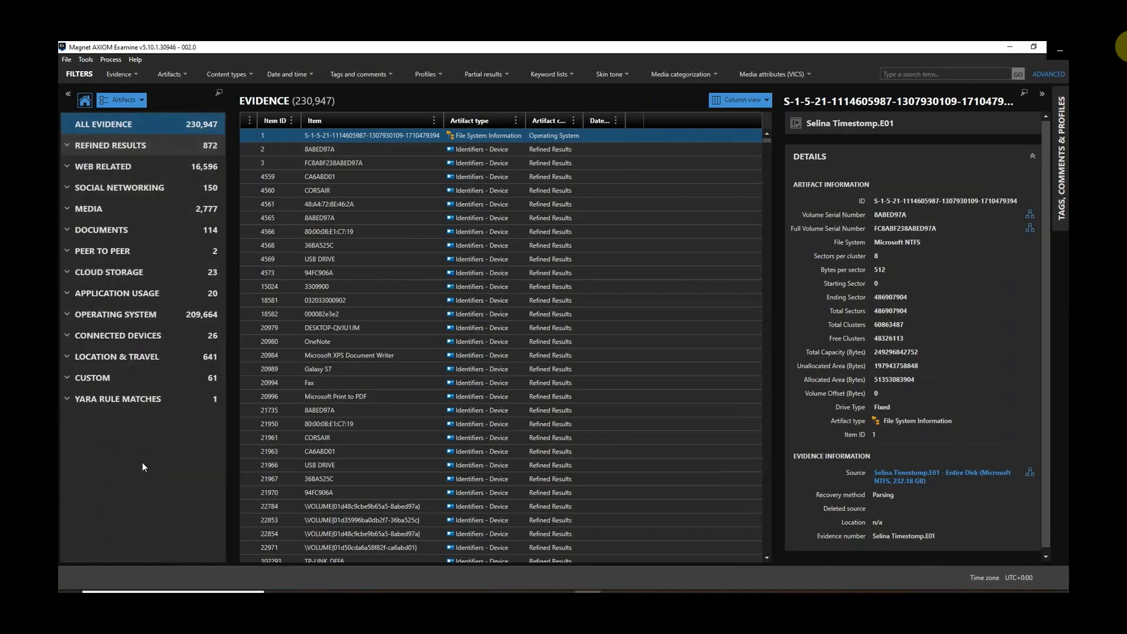
mouse_move(102, 426)
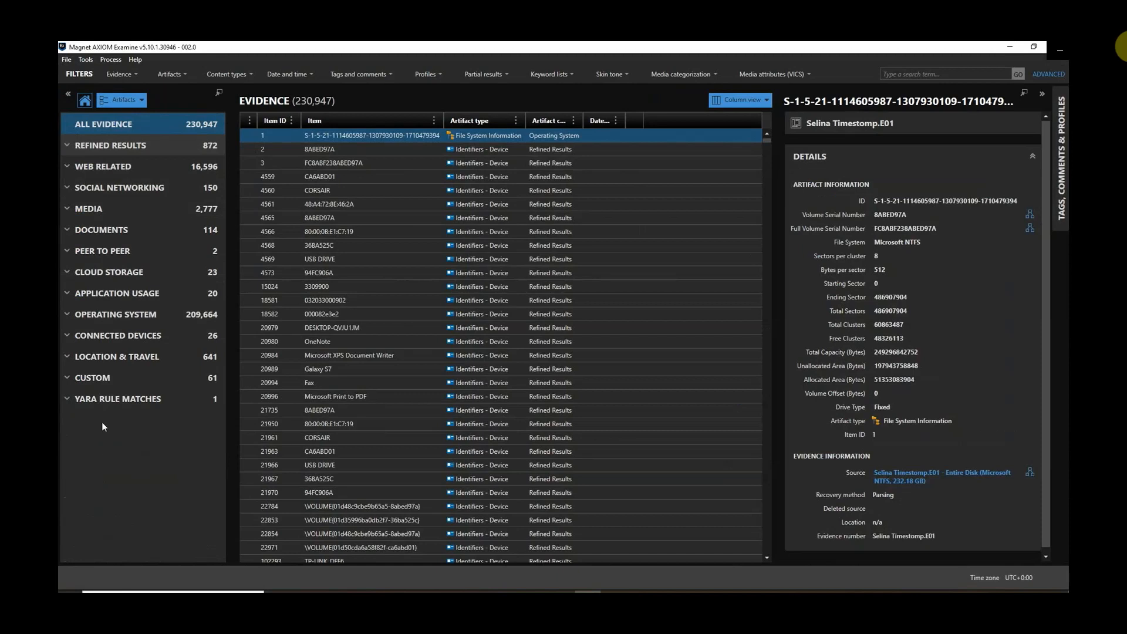
Step: Show the PDF_Writer_Keylogger YARA match on historyhash.exe with hex view and matching conditions
left_click(117, 398)
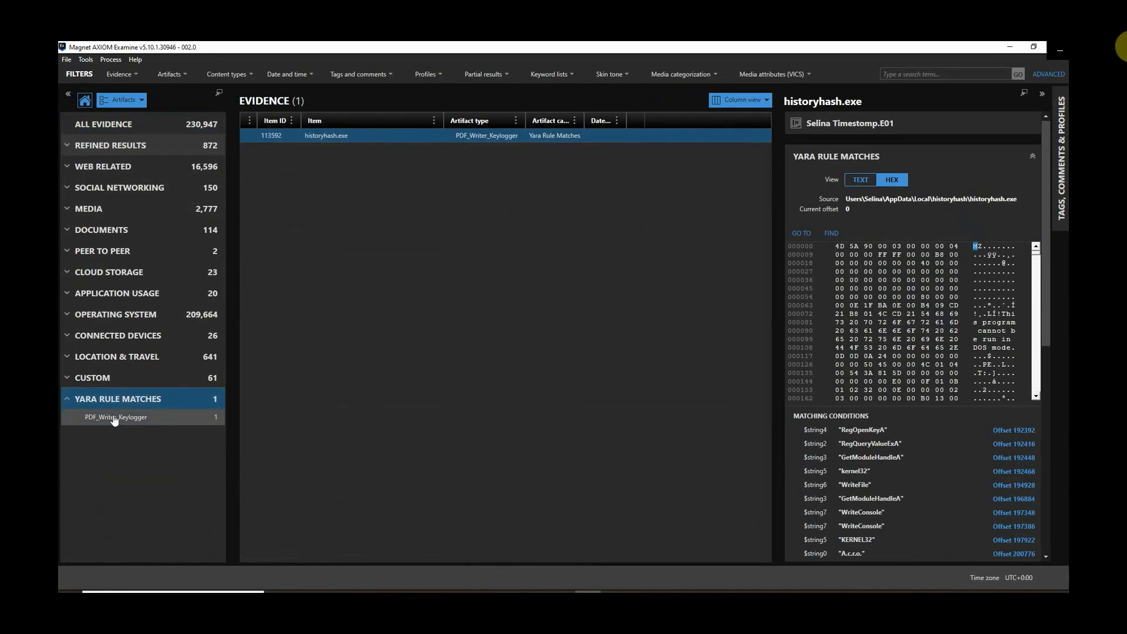
left_click(115, 417)
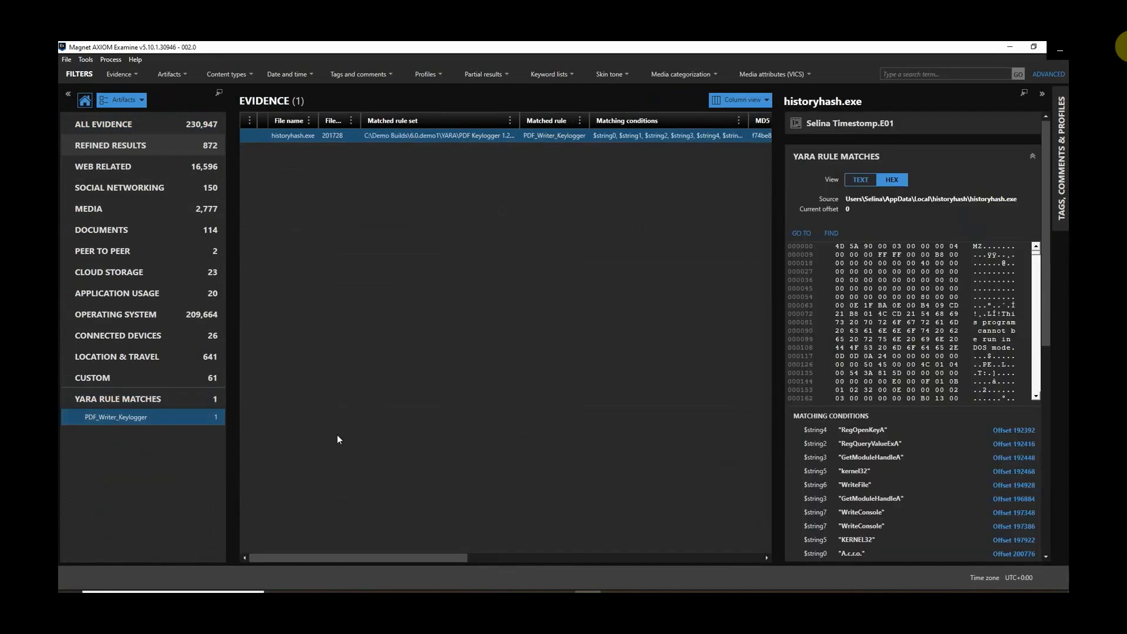
mouse_move(469, 201)
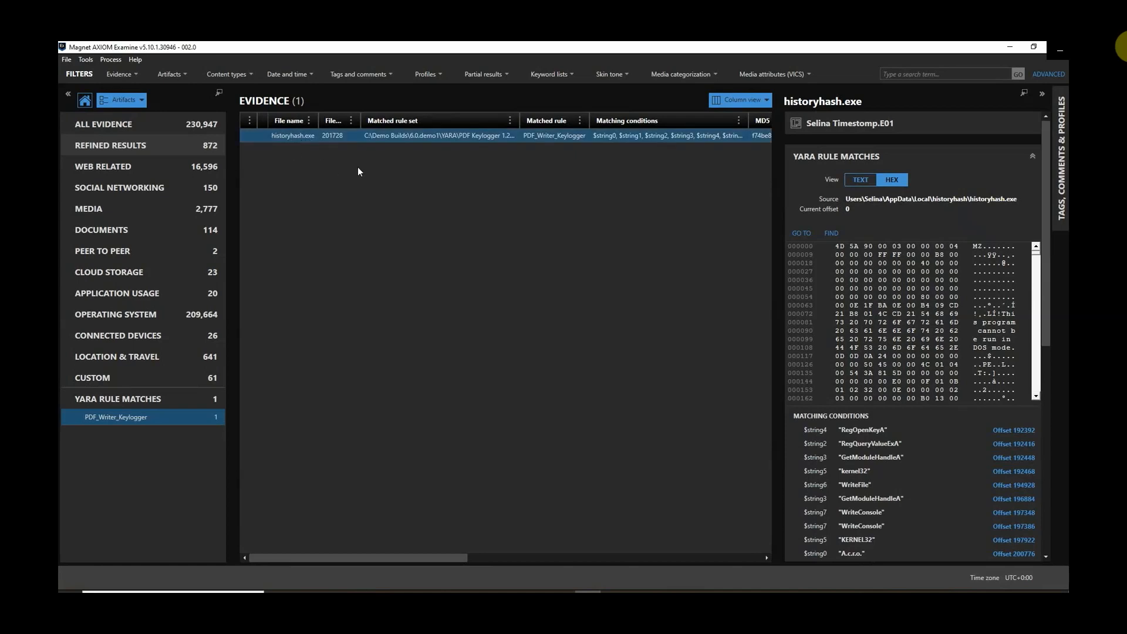
mouse_move(982, 191)
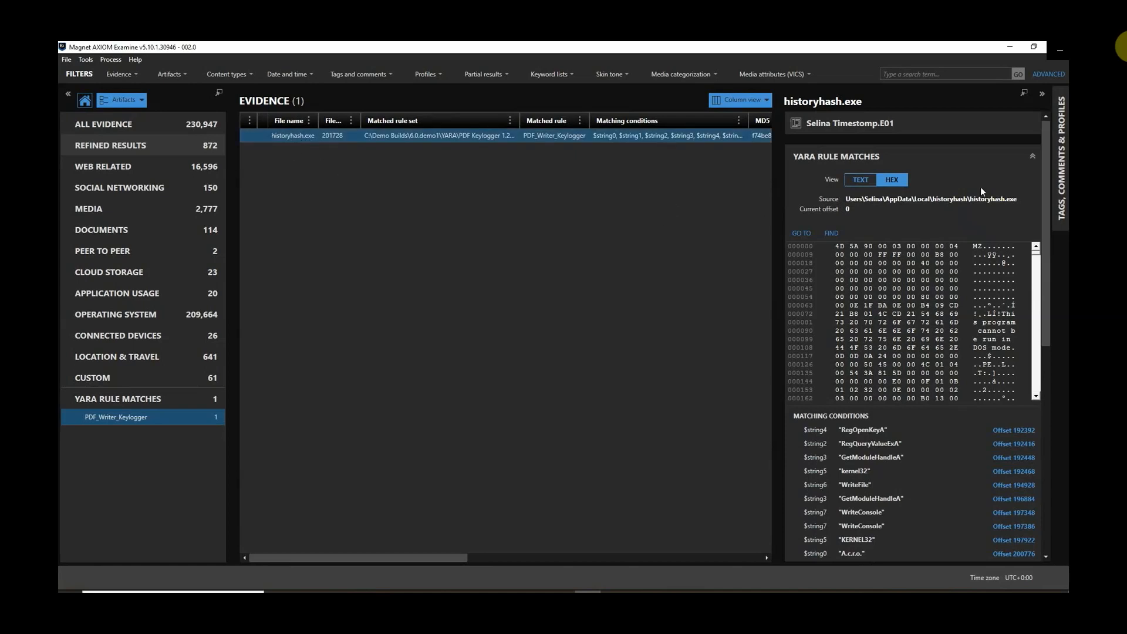
mouse_move(980, 360)
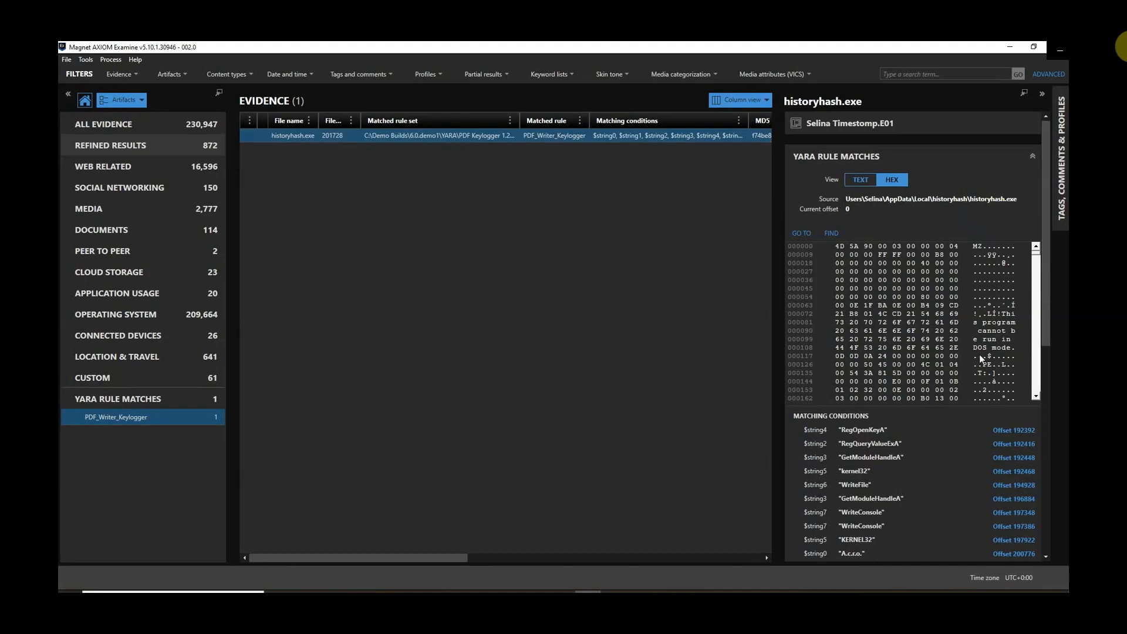
mouse_move(1013, 430)
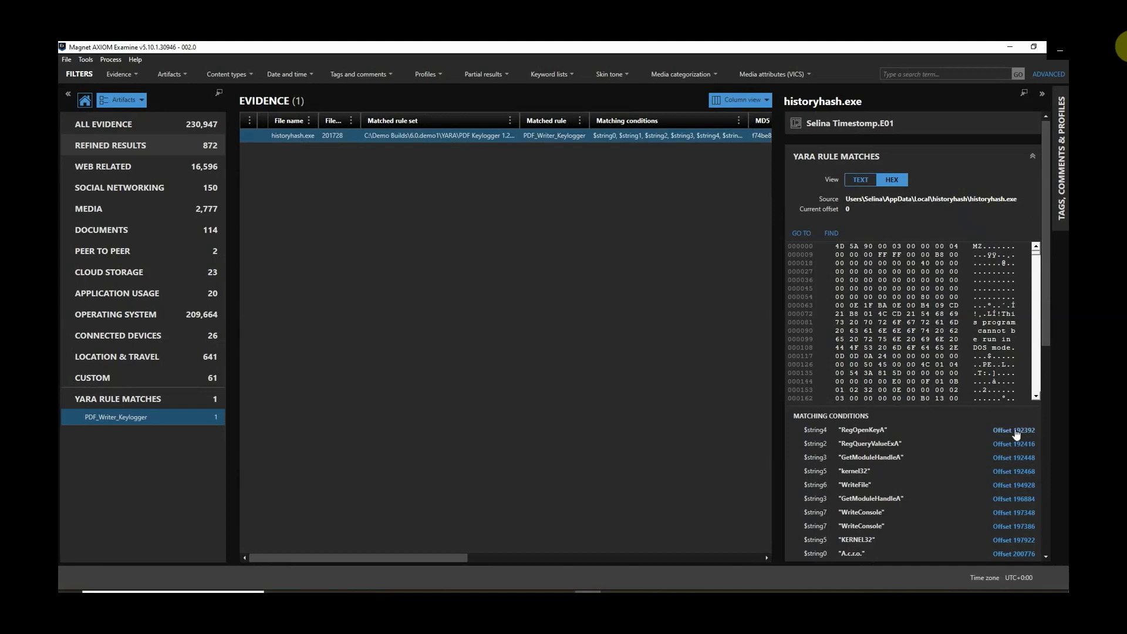
Step: Jump the hex viewer to matches at offsets 192392, 192416 and 192448 (RegOpenKeyA, RegQueryValueExA, GetModuleHandleA)
left_click(1013, 430)
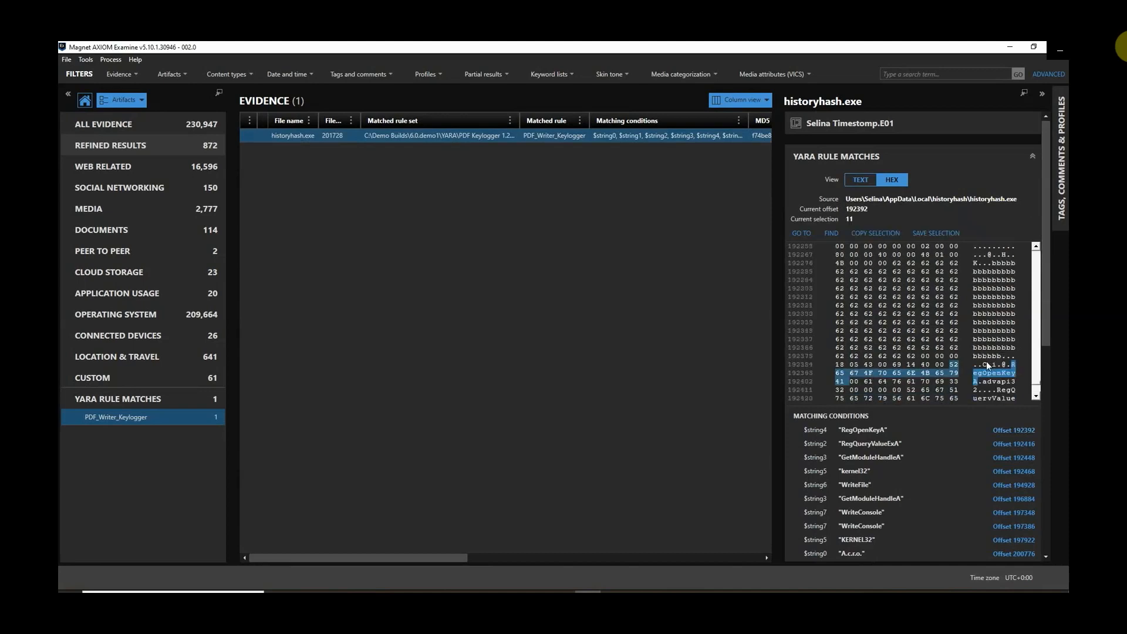
left_click(1014, 444)
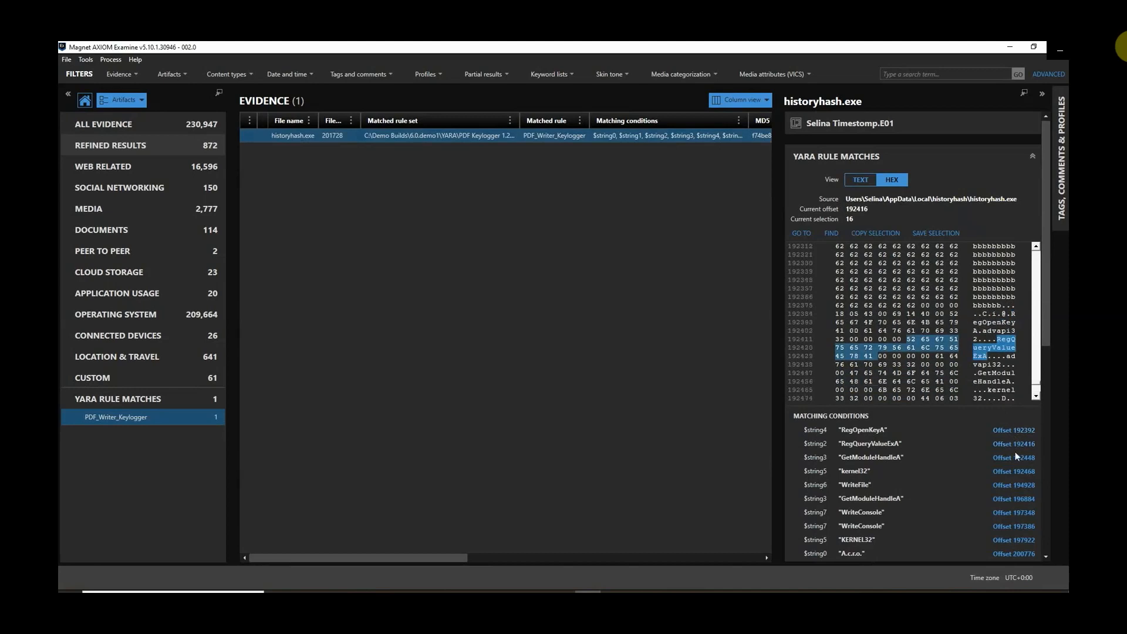
left_click(1013, 457)
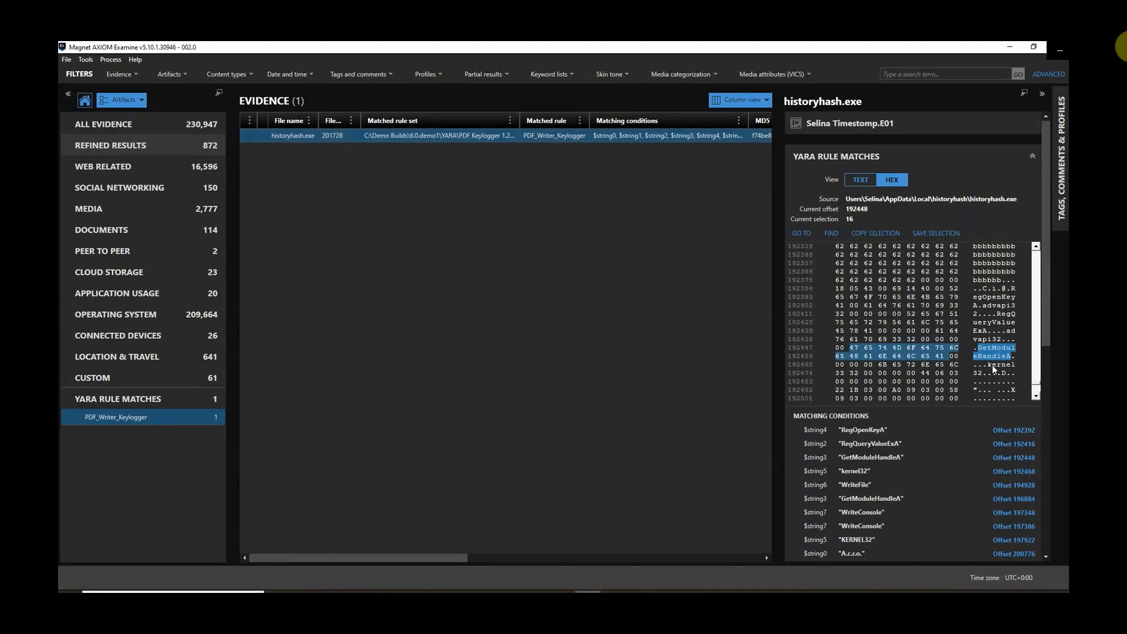
mouse_move(988, 450)
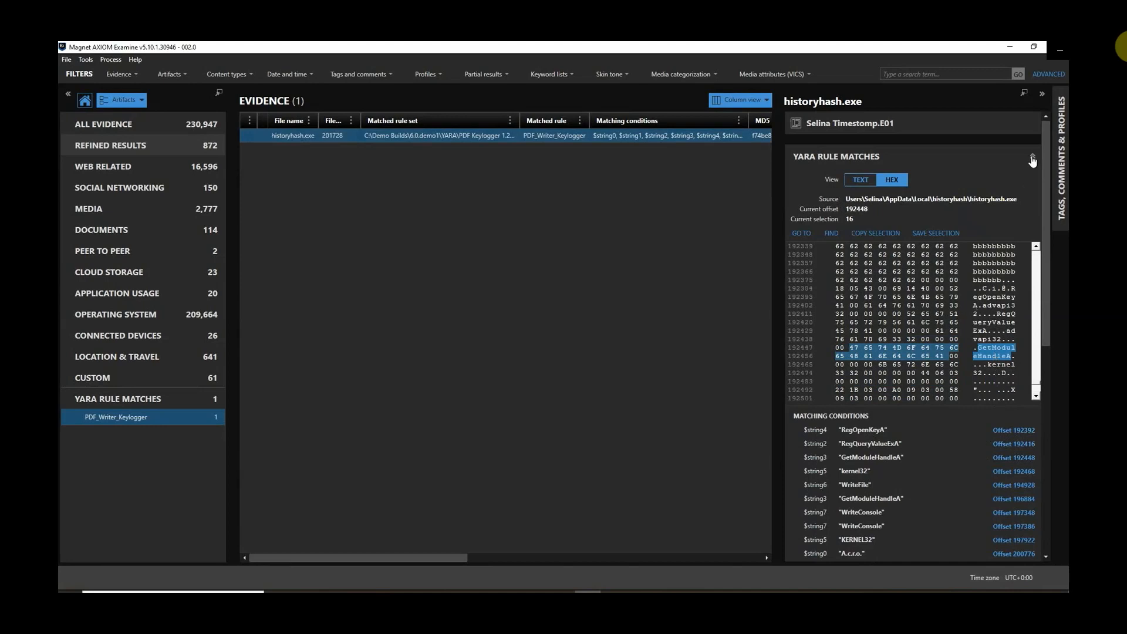
Step: Fold the YARA rule matches card to reveal the stored PDF_Writer_Keylogger rule set text
left_click(1031, 157)
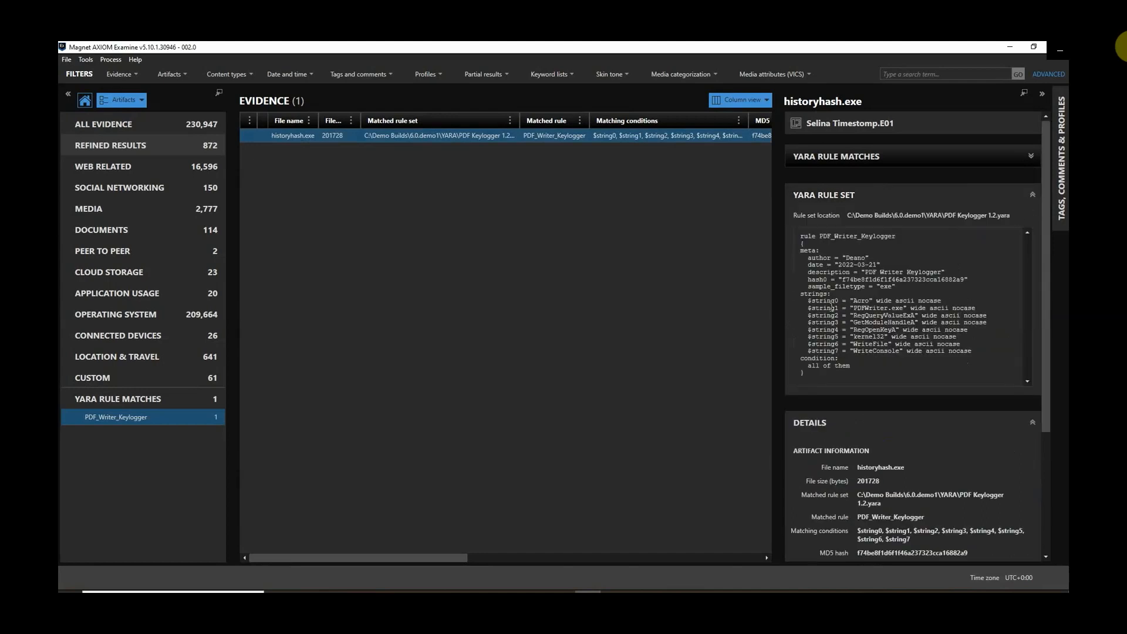
mouse_move(822, 373)
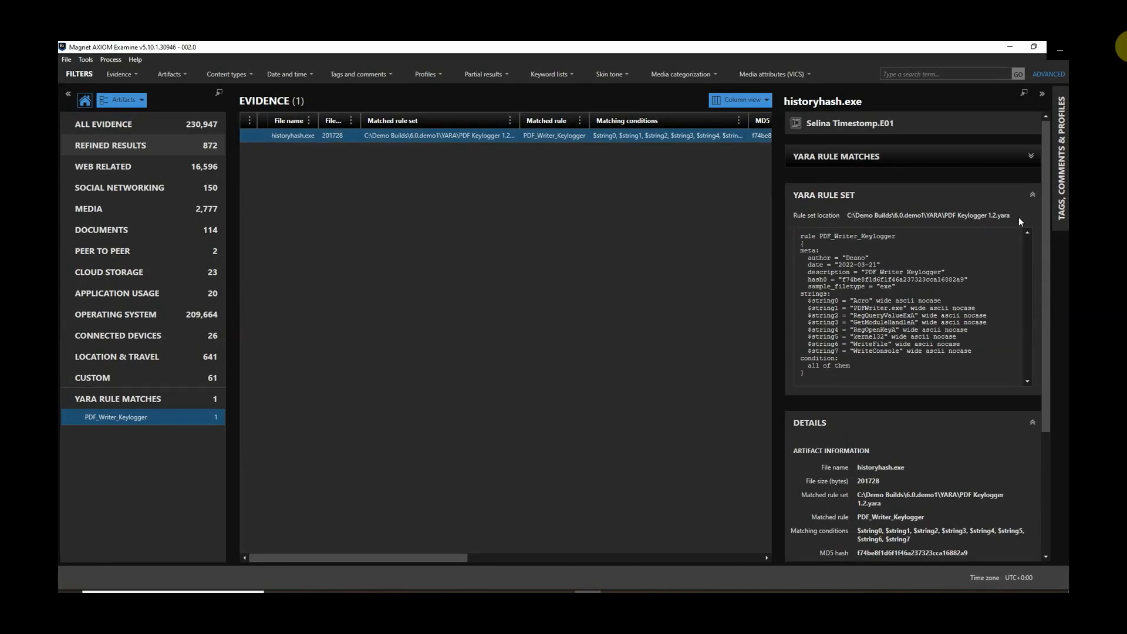
mouse_move(911, 254)
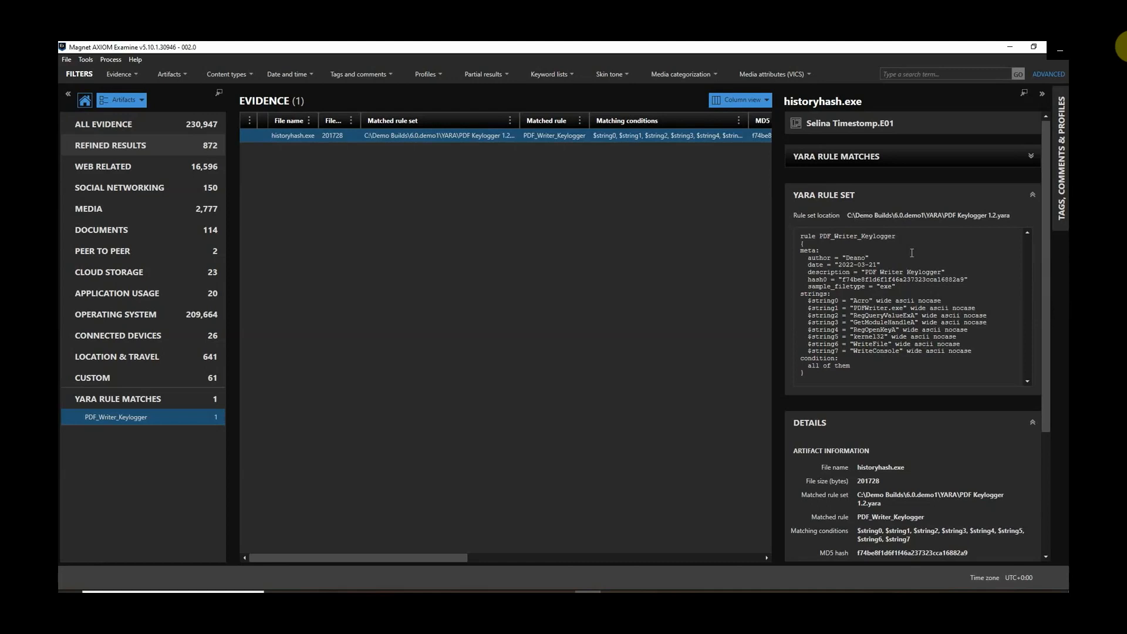
mouse_move(757, 253)
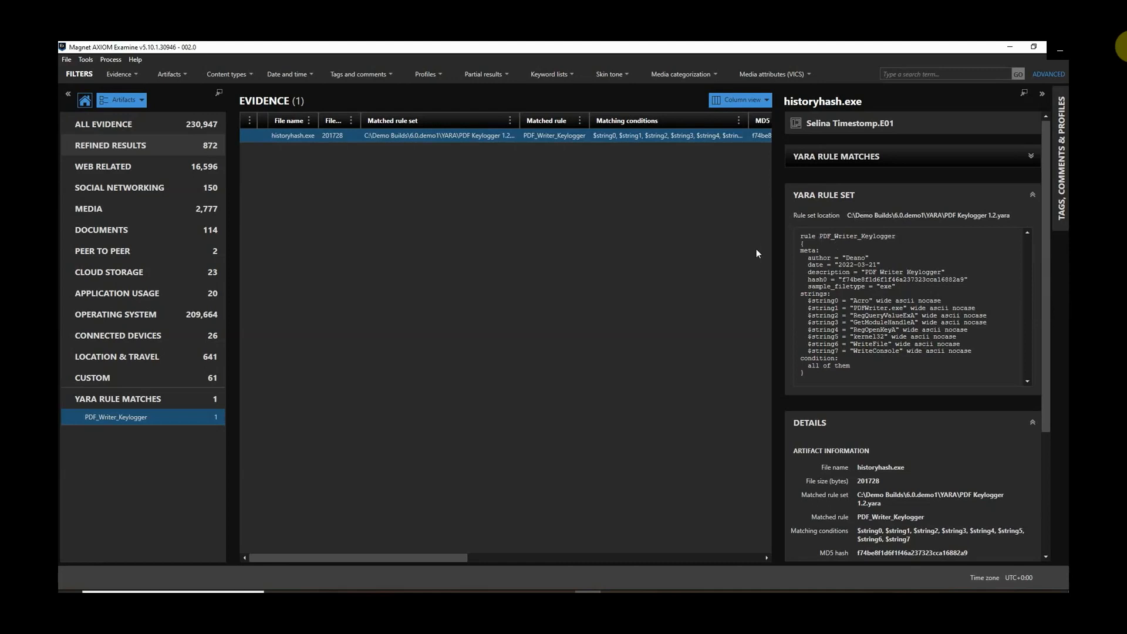
mouse_move(753, 257)
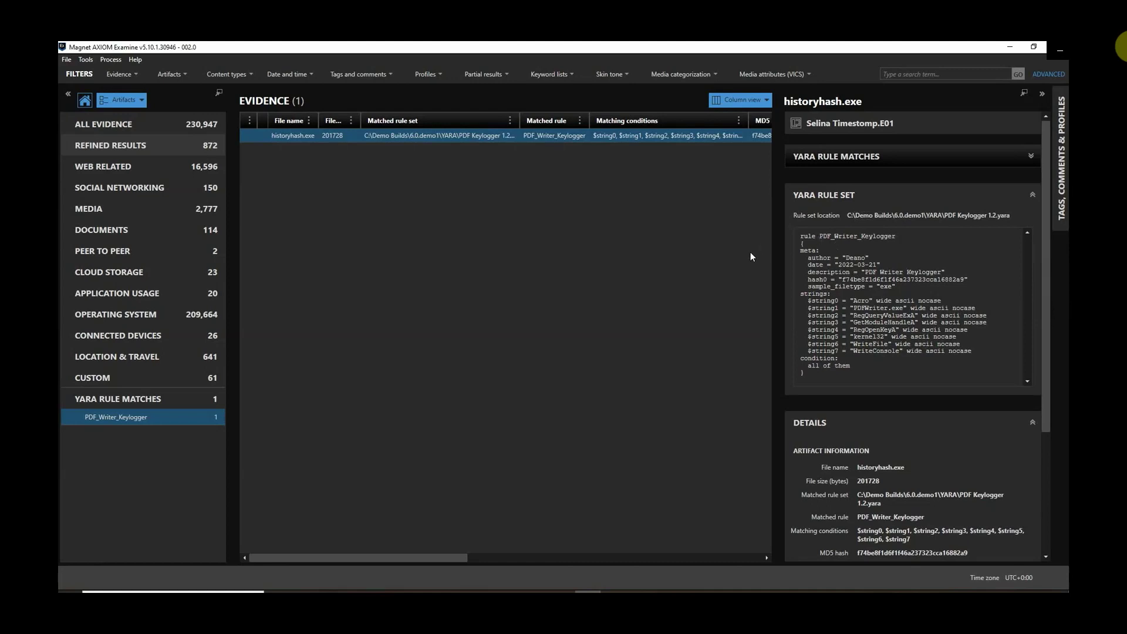
mouse_move(802, 379)
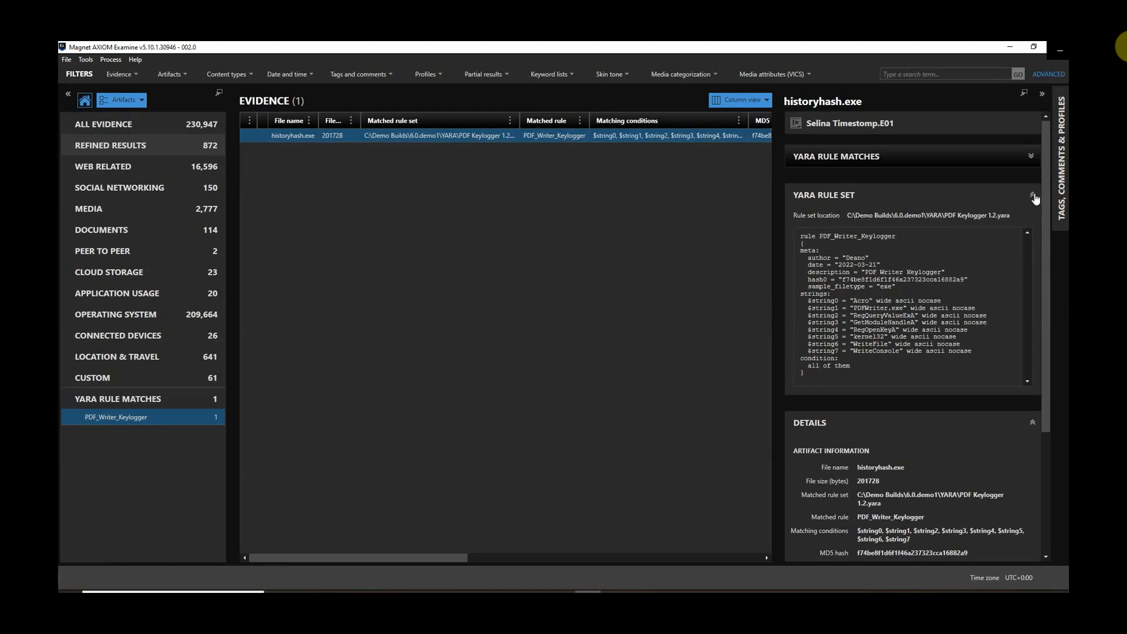
Step: Fold the YARA rule set card to show historyhash.exe's full details, hashes and evidence source
left_click(1031, 196)
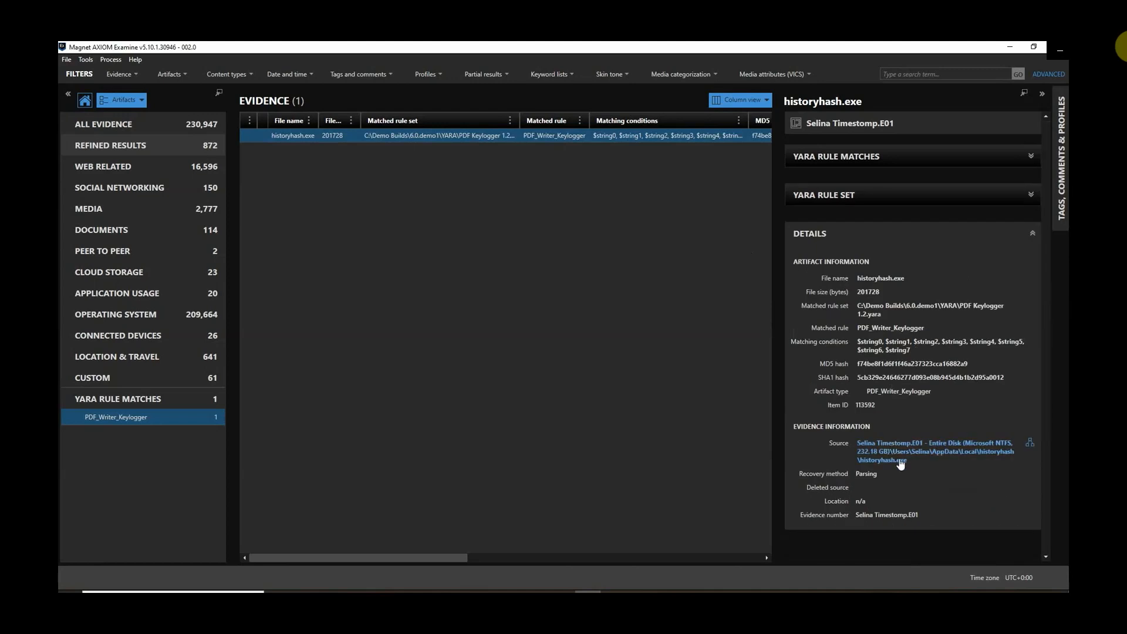
mouse_move(905, 407)
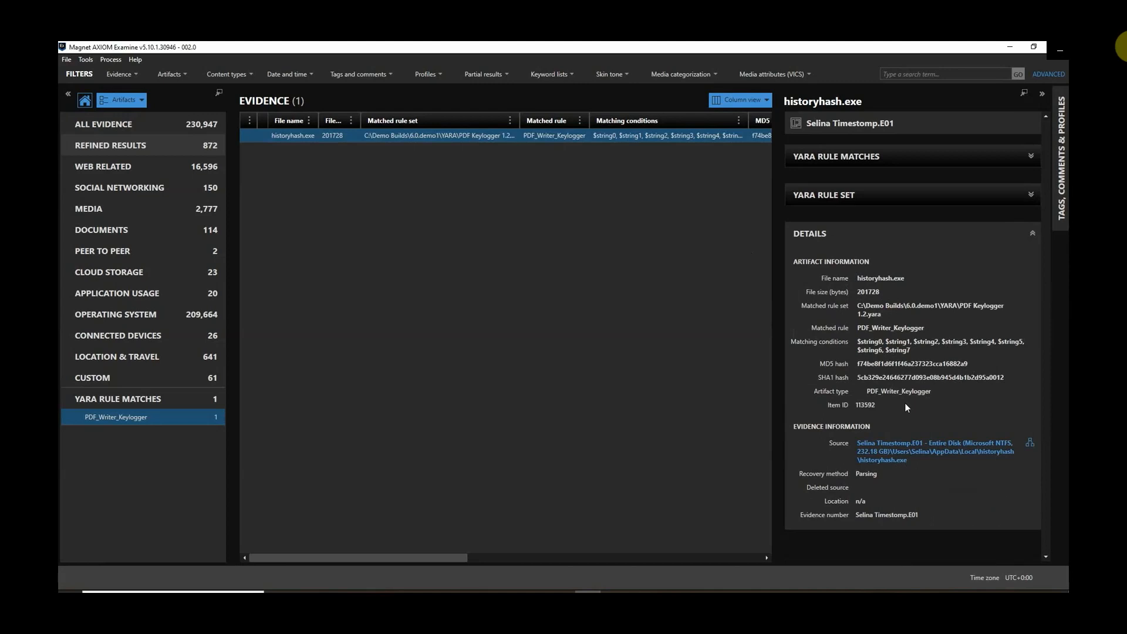
mouse_move(892, 408)
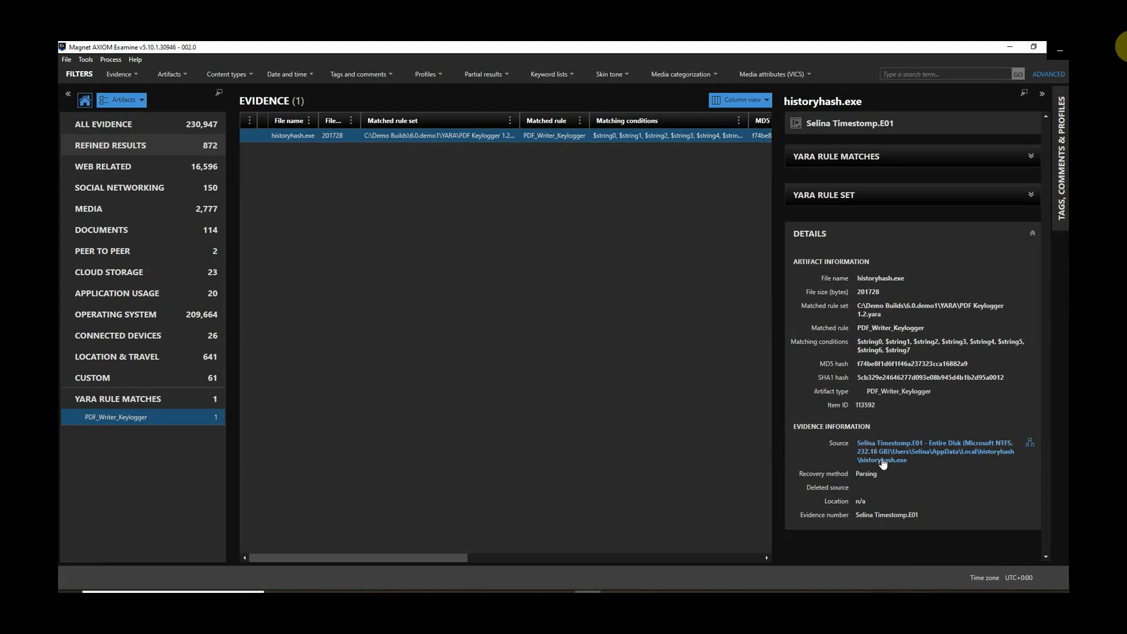
Step: Open historyhash.exe's source location in File system view and scroll its text preview
left_click(881, 460)
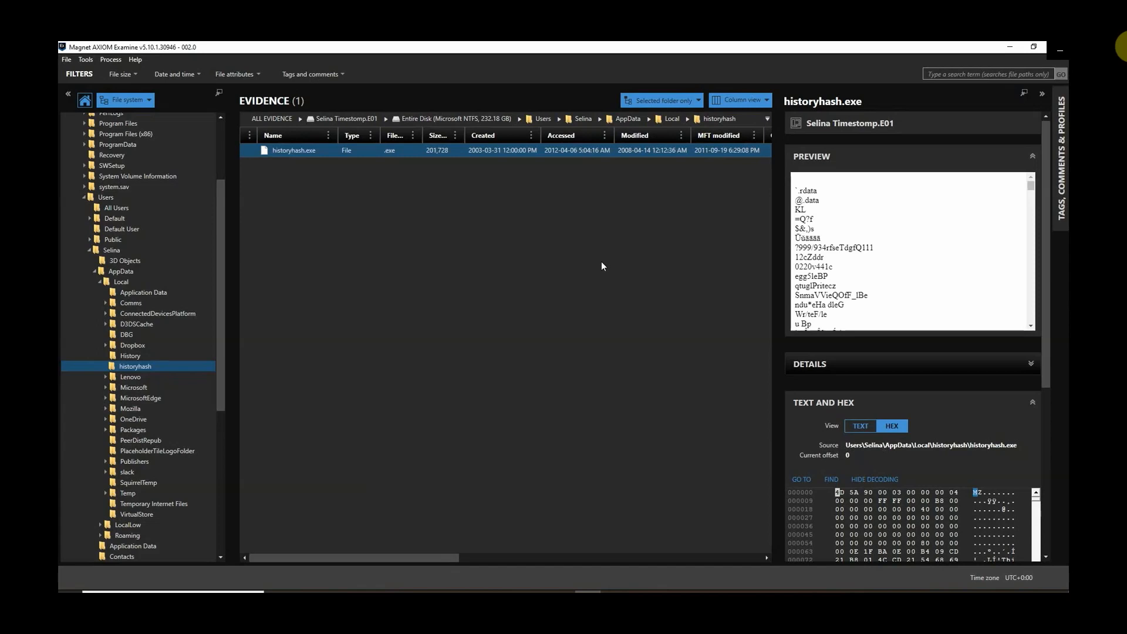
mouse_move(1023, 181)
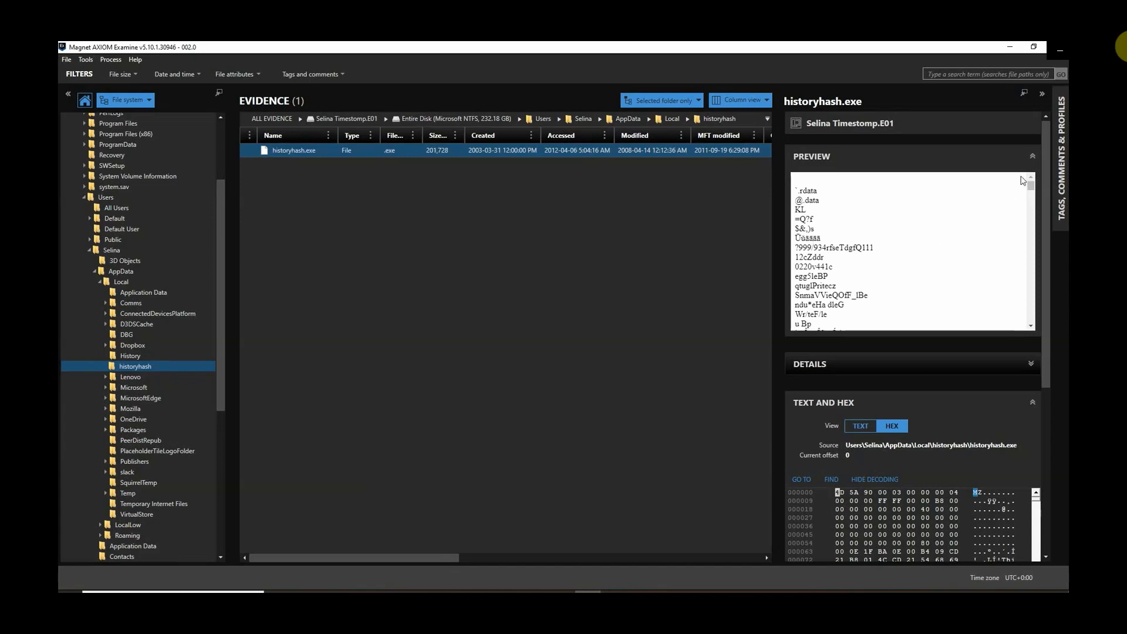
mouse_move(900, 245)
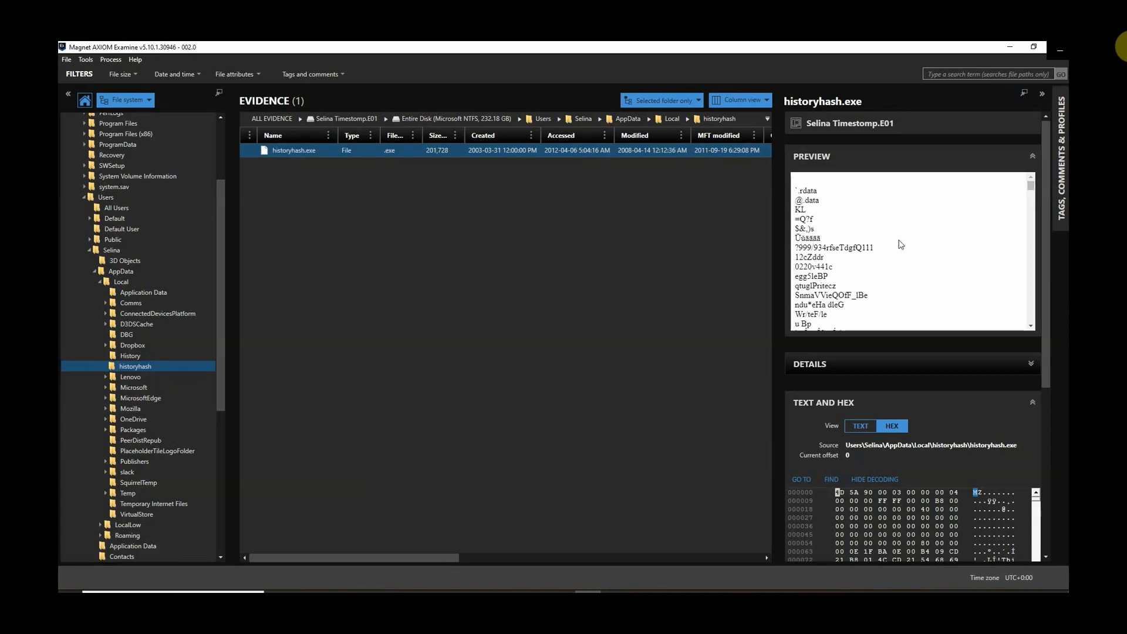
scroll("down", 3)
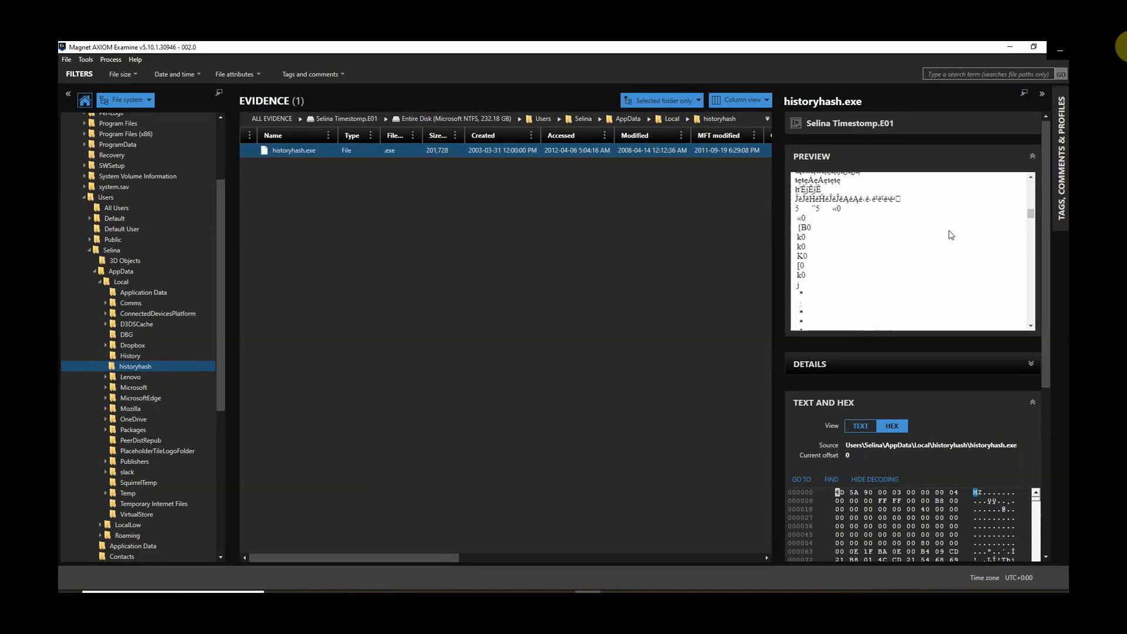
Step: Collapse the Preview and Text-and-Hex cards and expand Details to show historyhash.exe's timestamps, cluster, MFT records and MD5 hash
left_click(1032, 156)
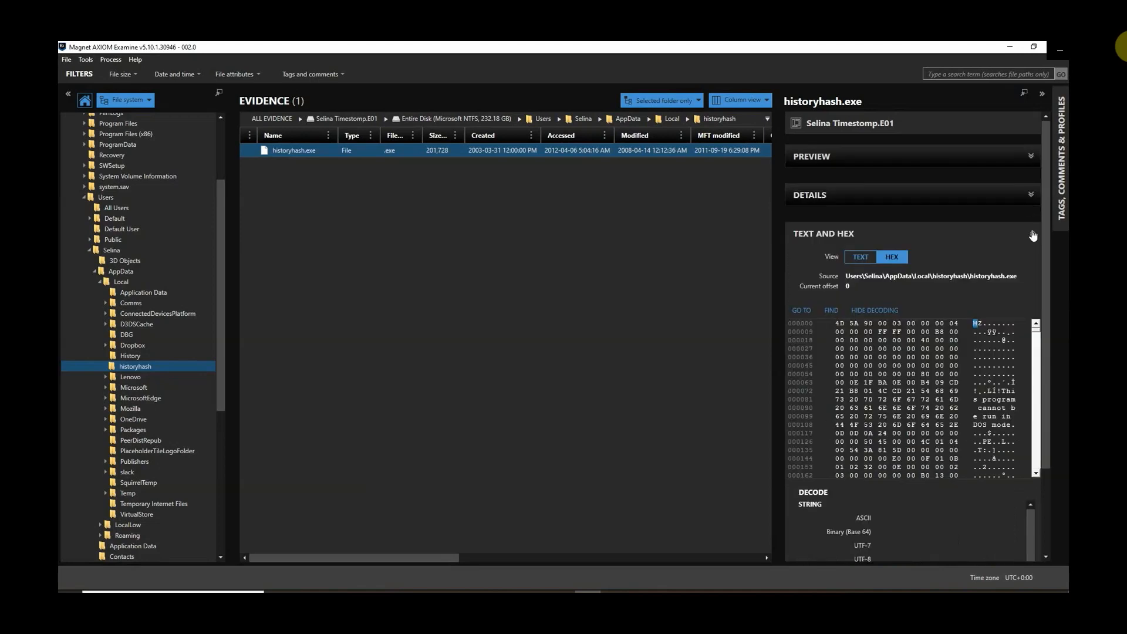
left_click(1031, 235)
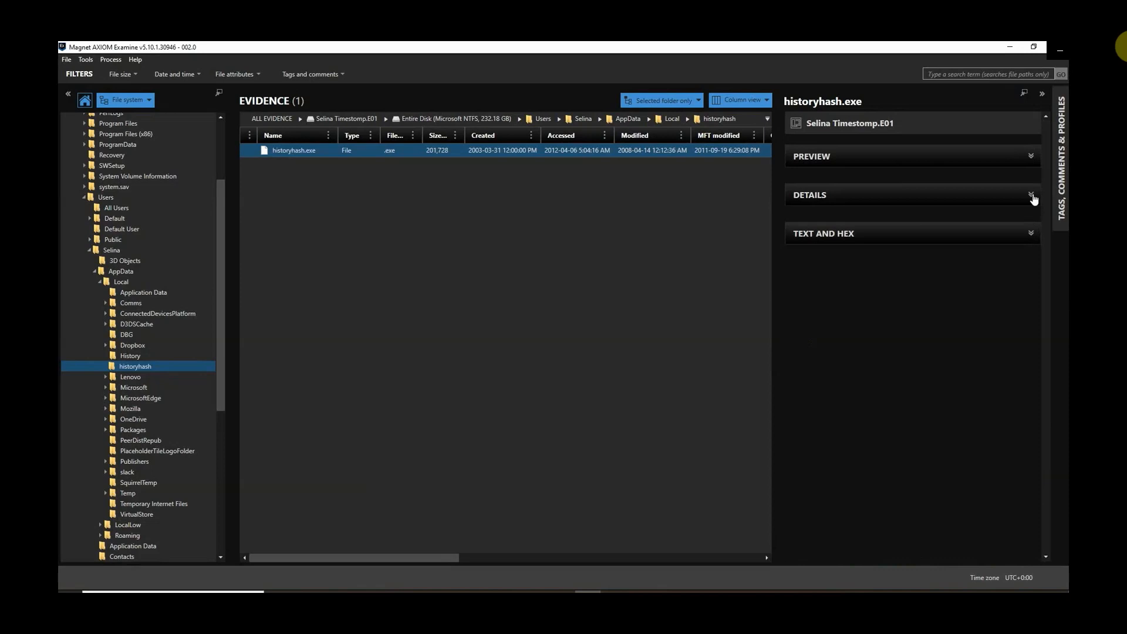
left_click(1030, 194)
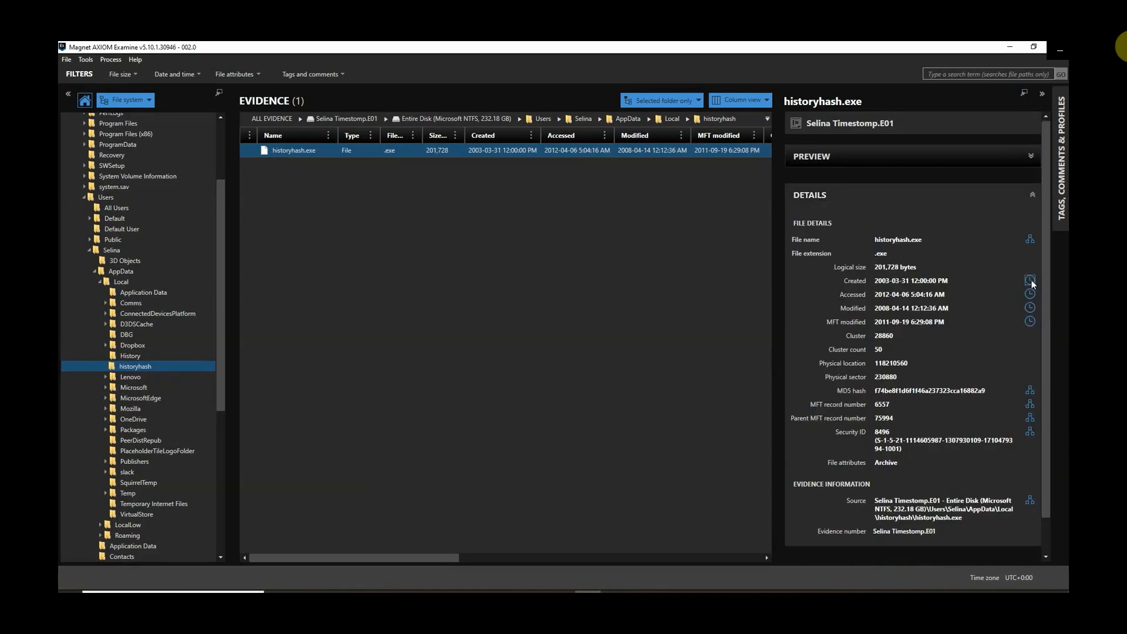
mouse_move(691, 369)
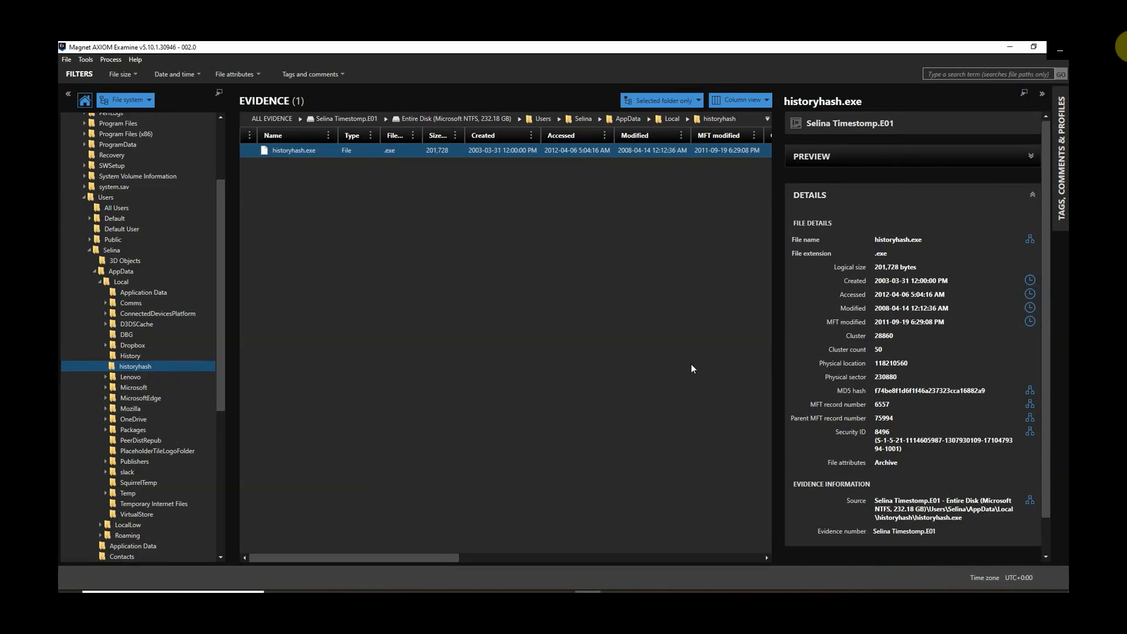